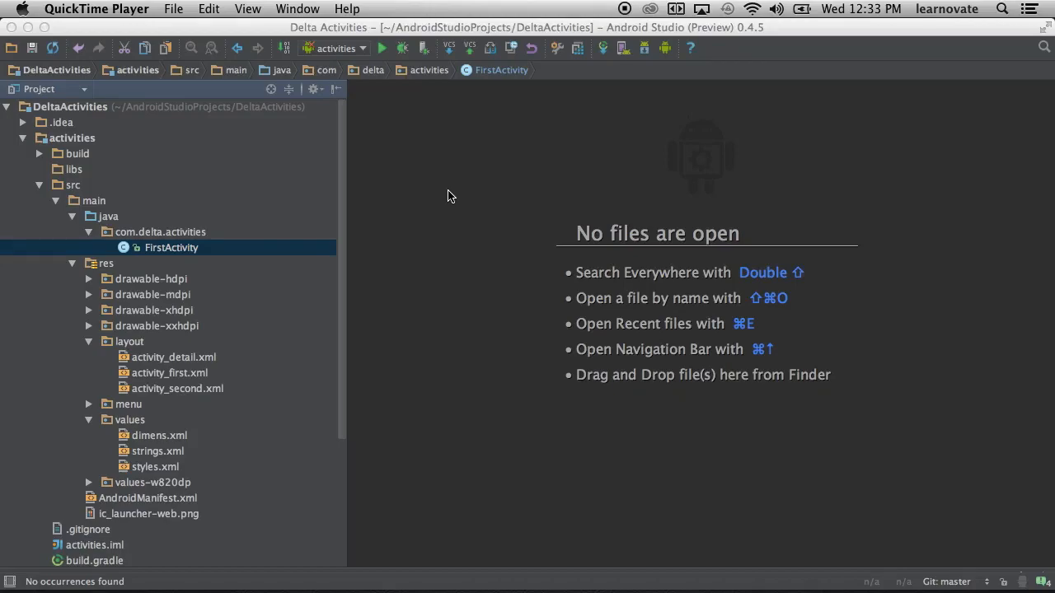
pyautogui.moveTo(197, 394)
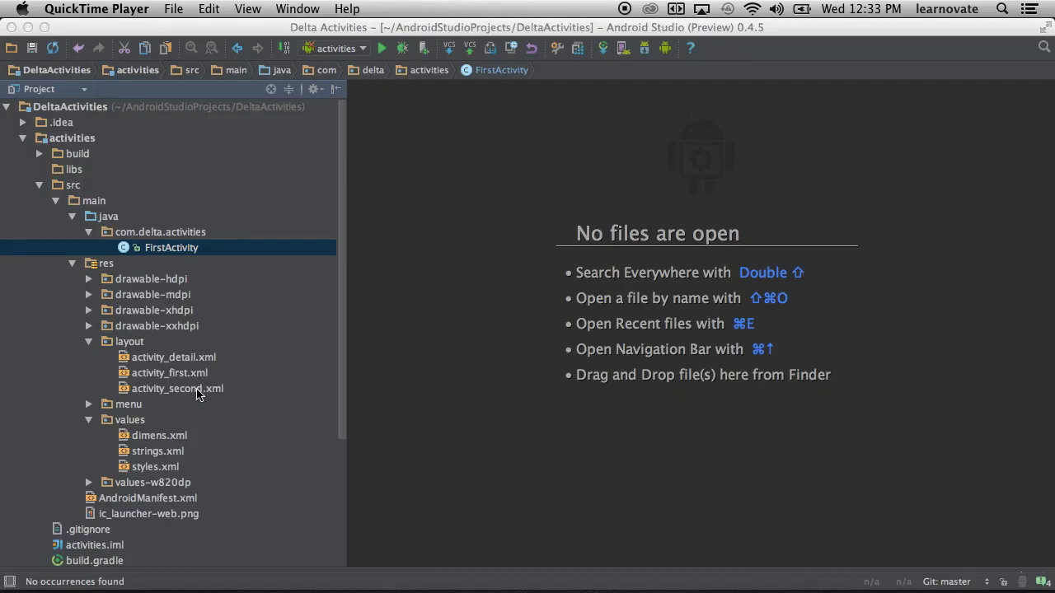
# Open FirstActivity.java and inspect the activity_first layout name in setContentView.
pyautogui.doubleClick(171, 248)
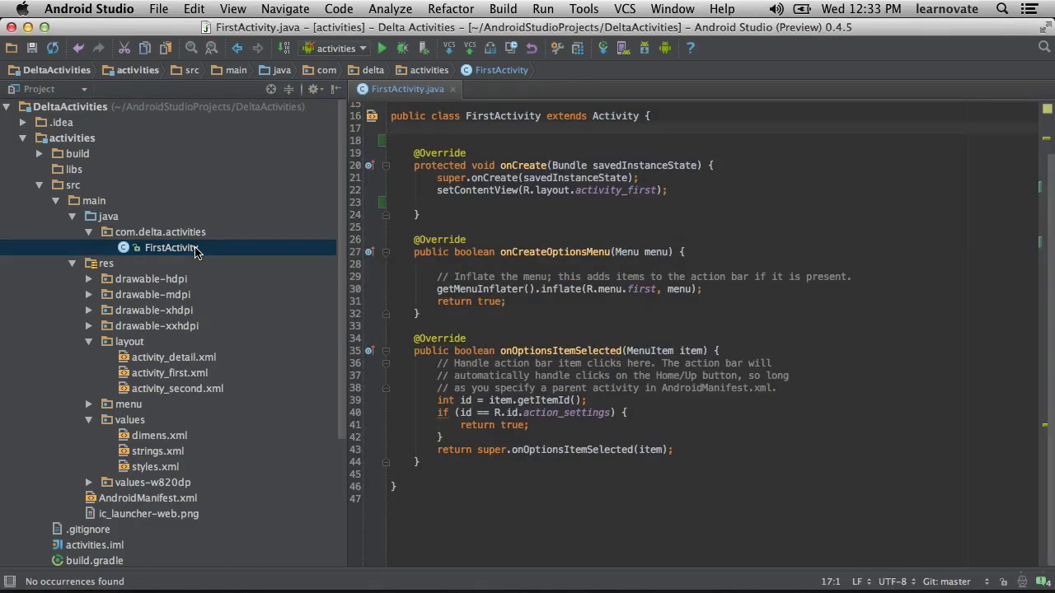
pyautogui.click(606, 192)
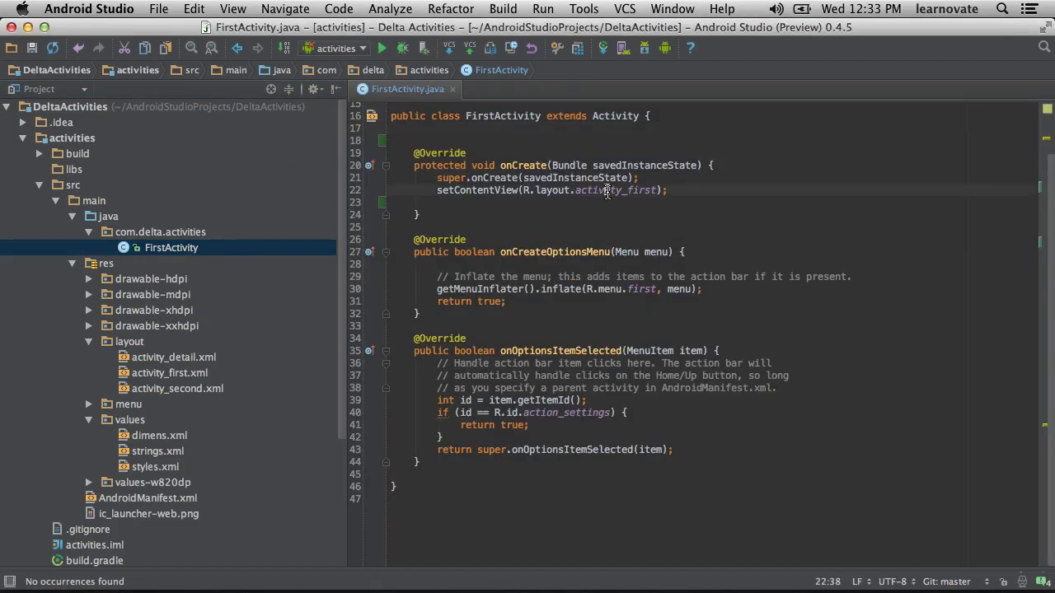
pyautogui.doubleClick(618, 189)
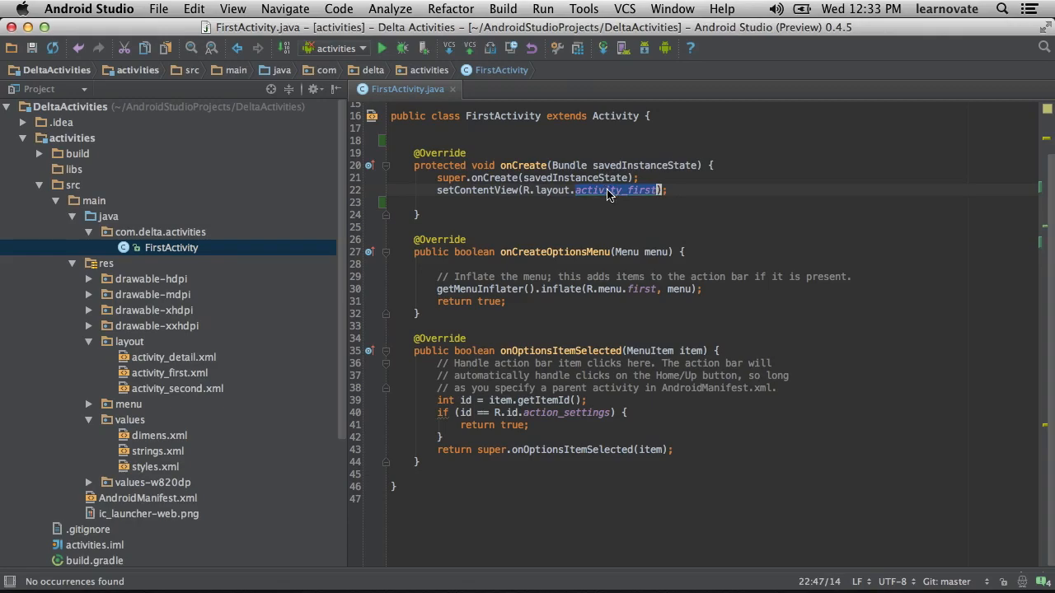
# Open res/layout/activity_first.xml, then move on to activity_second.xml.
pyautogui.click(168, 373)
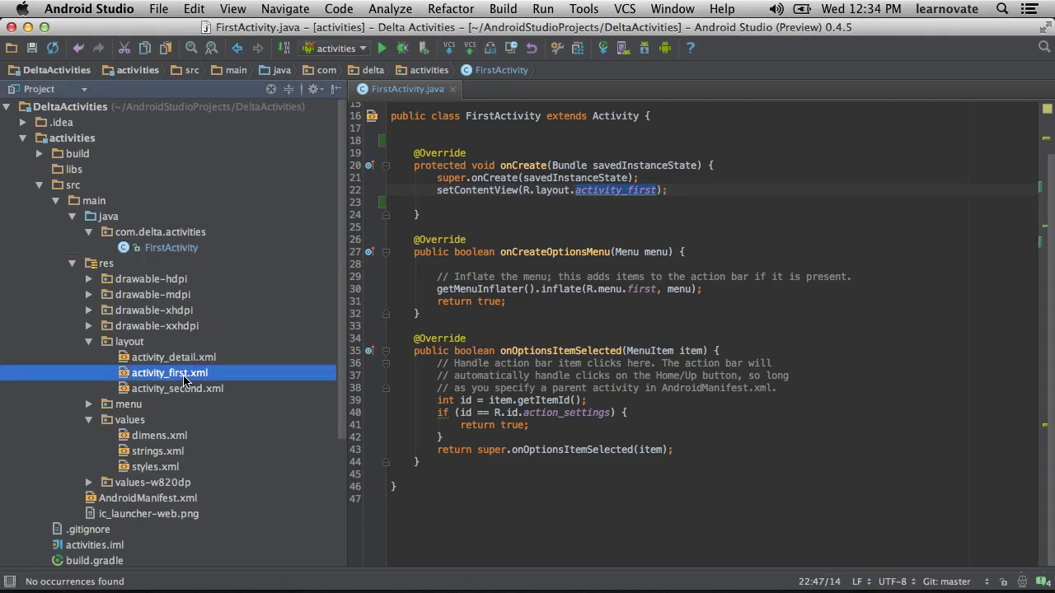
pyautogui.doubleClick(169, 372)
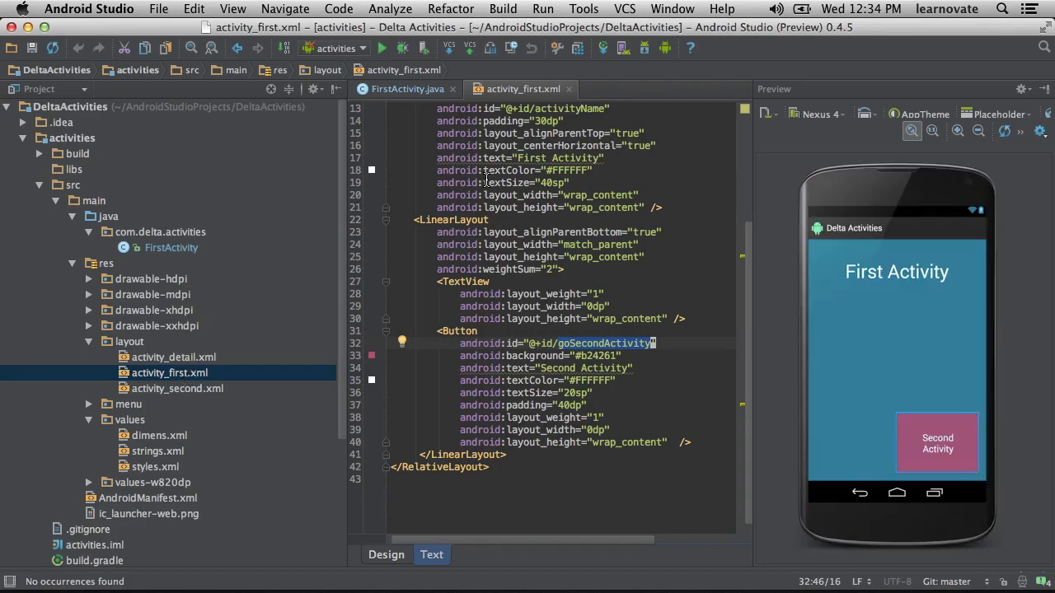
pyautogui.scroll(3)
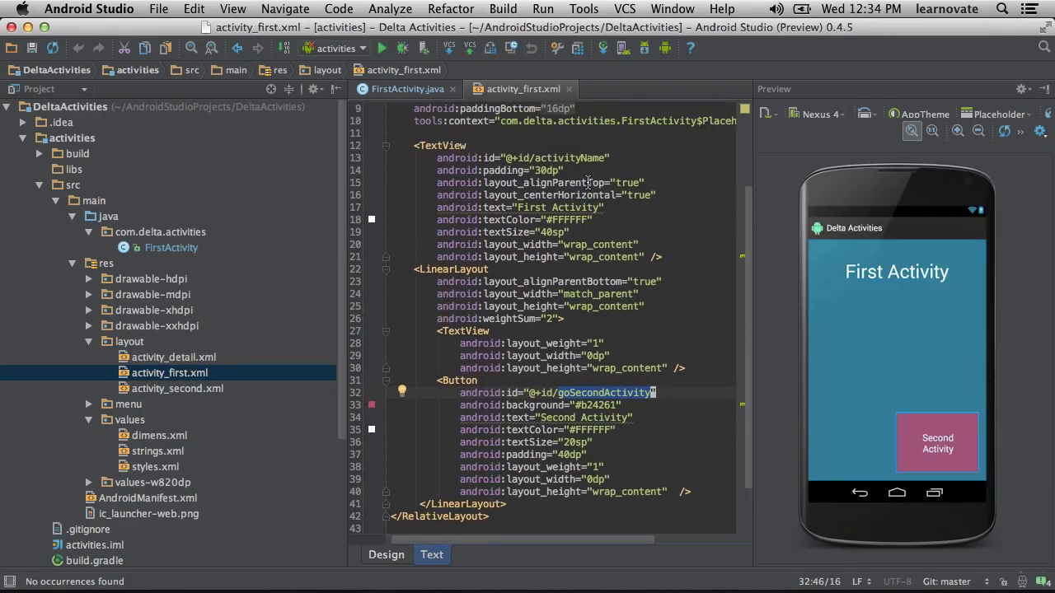
pyautogui.moveTo(593, 396)
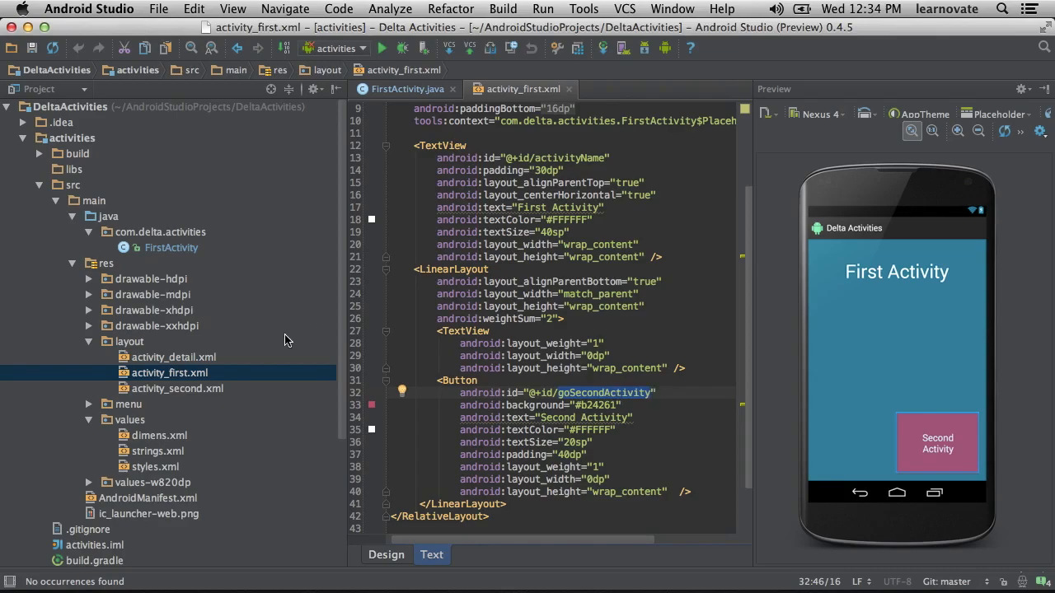
pyautogui.click(178, 389)
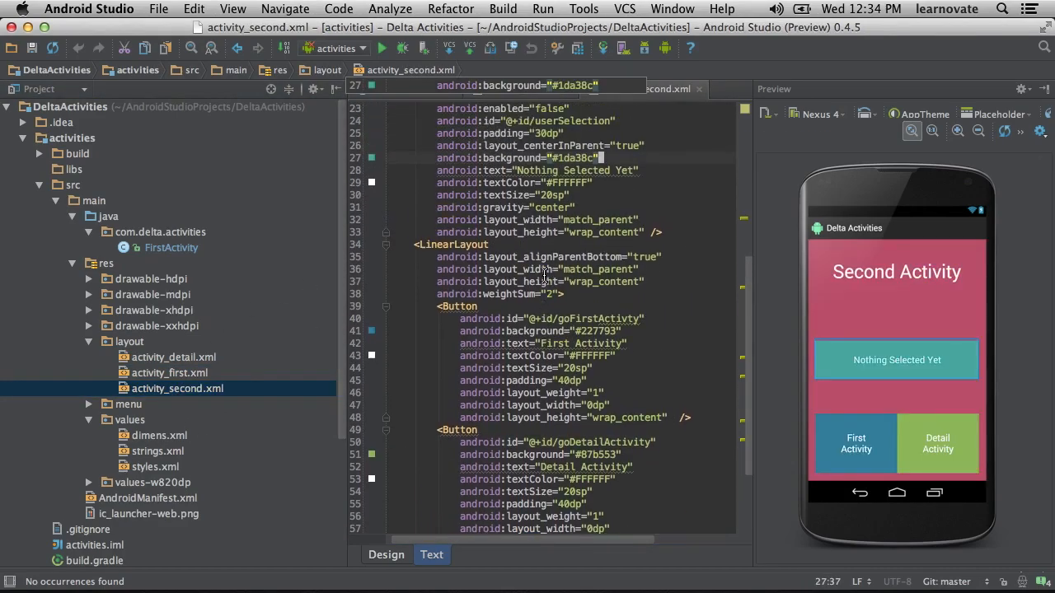
# Review the activity_second.xml markup for the First Activity and Detail Activity buttons.
pyautogui.scroll(3)
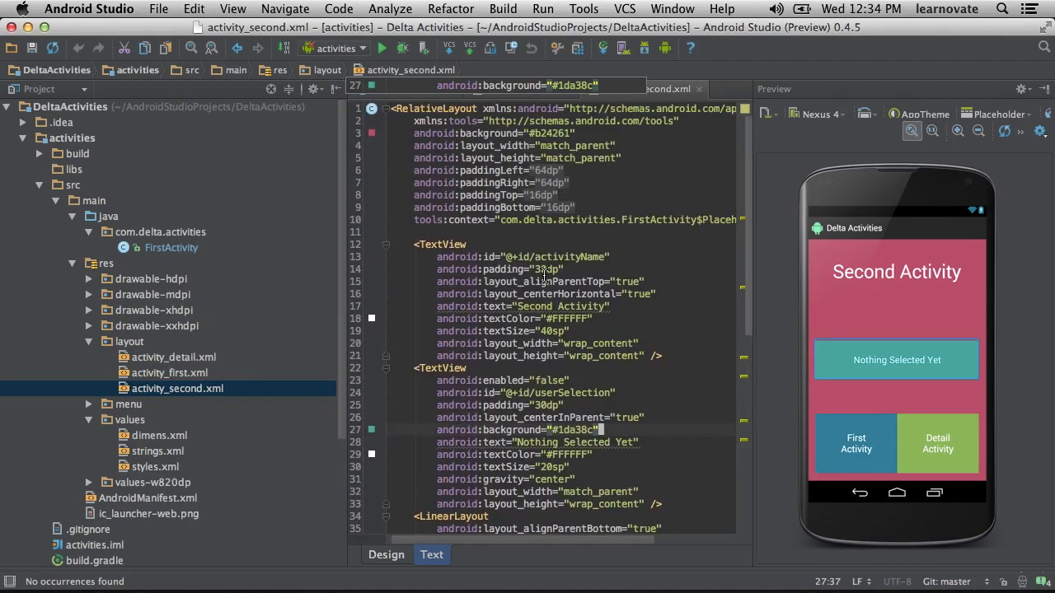
pyautogui.scroll(-3)
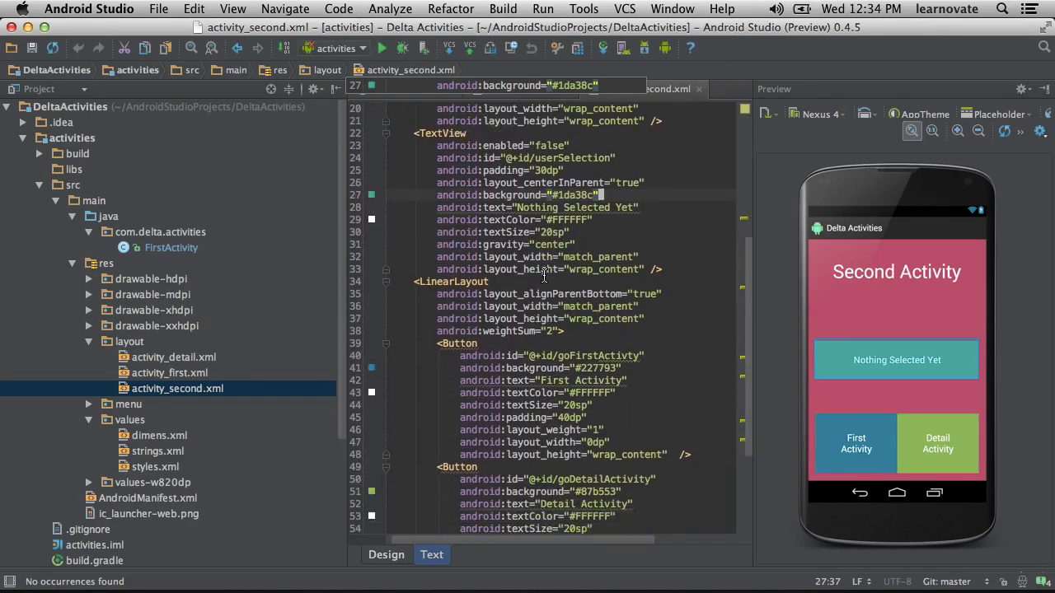
pyautogui.scroll(-3)
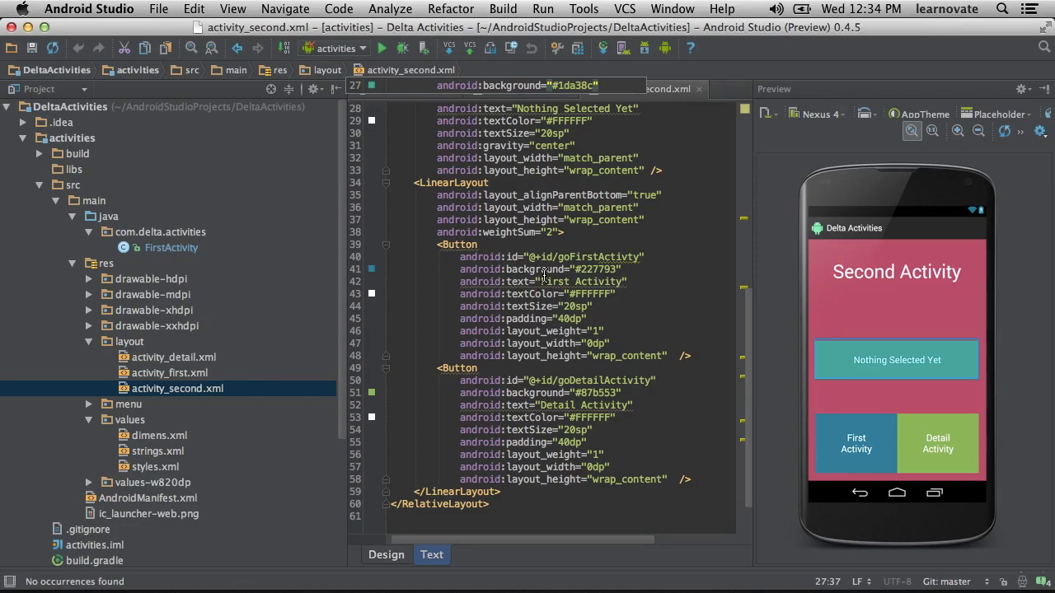
pyautogui.click(159, 230)
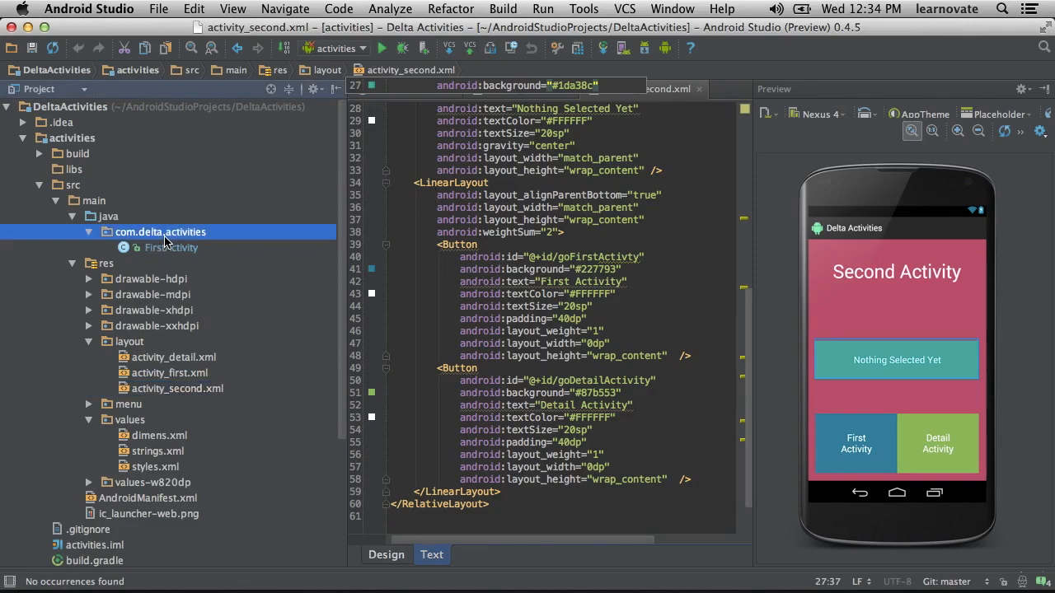
# Create a new Java class SecondActivity in com.delta.activities that extends Activity.
pyautogui.rightClick(159, 230)
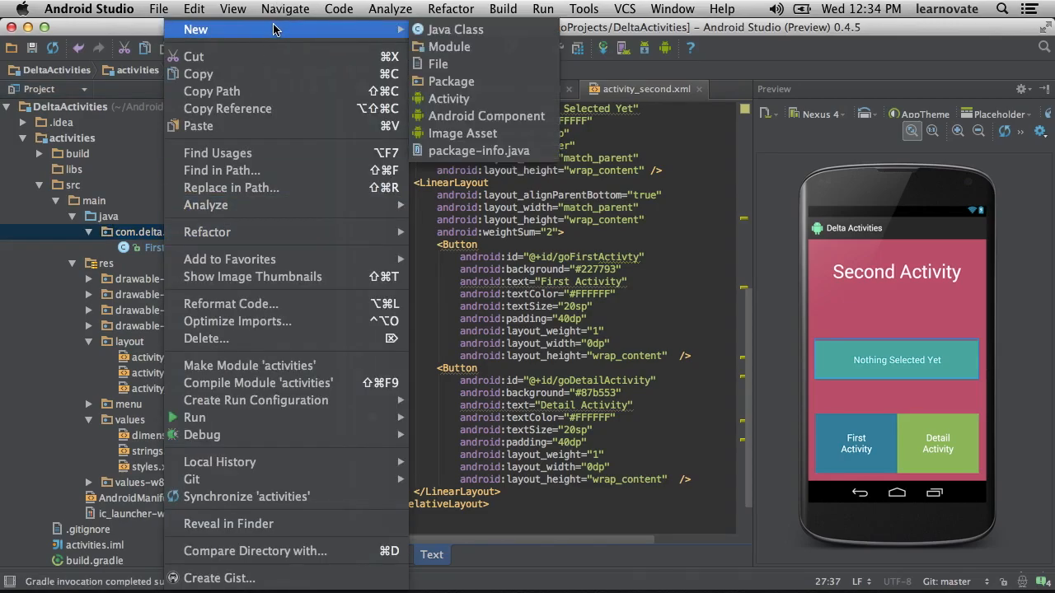
pyautogui.click(455, 30)
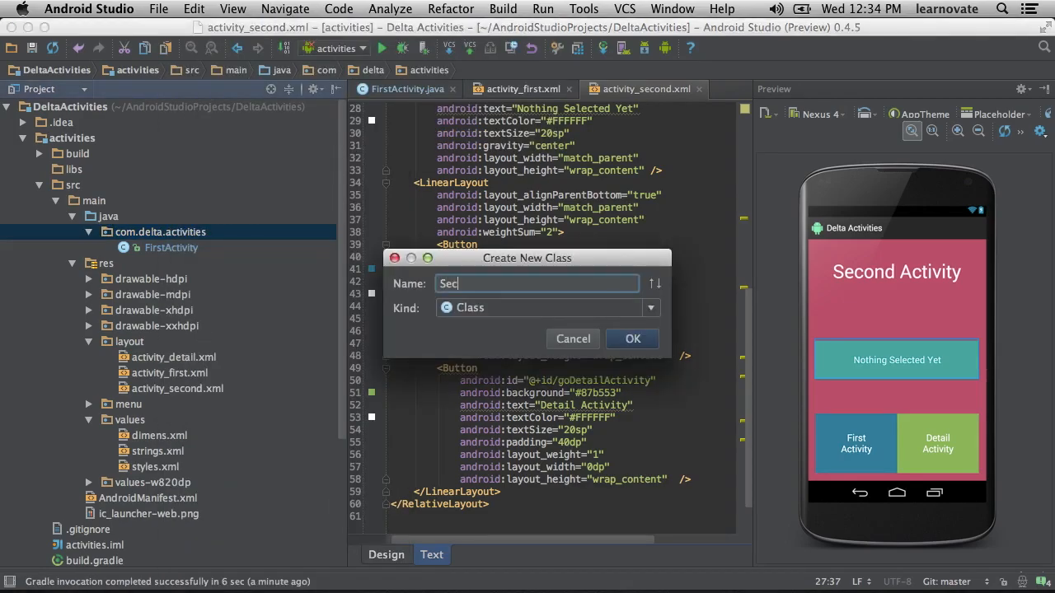
pyautogui.write('ondActivity')
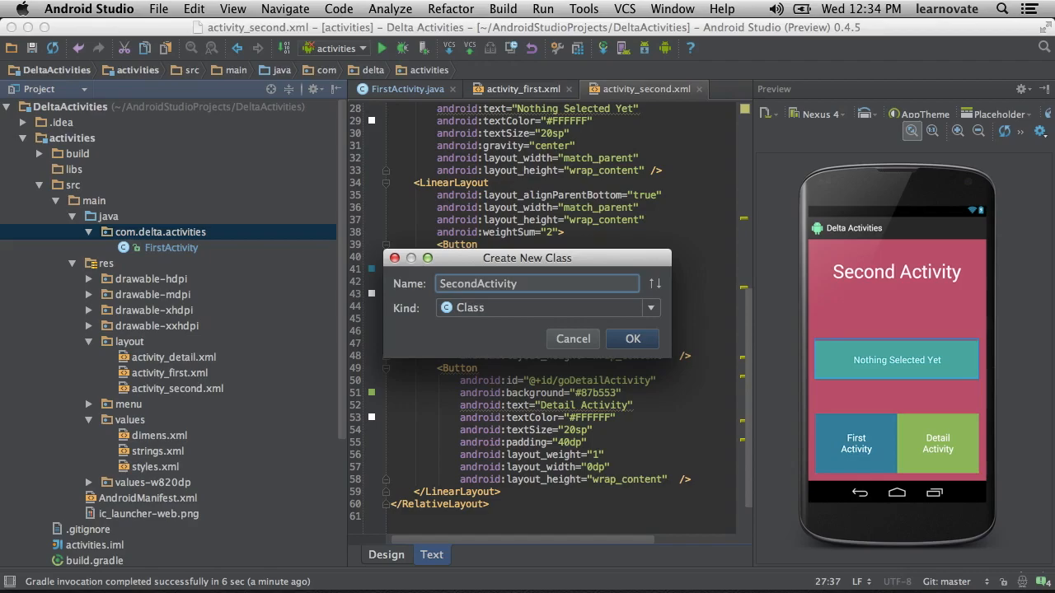
pyautogui.click(633, 339)
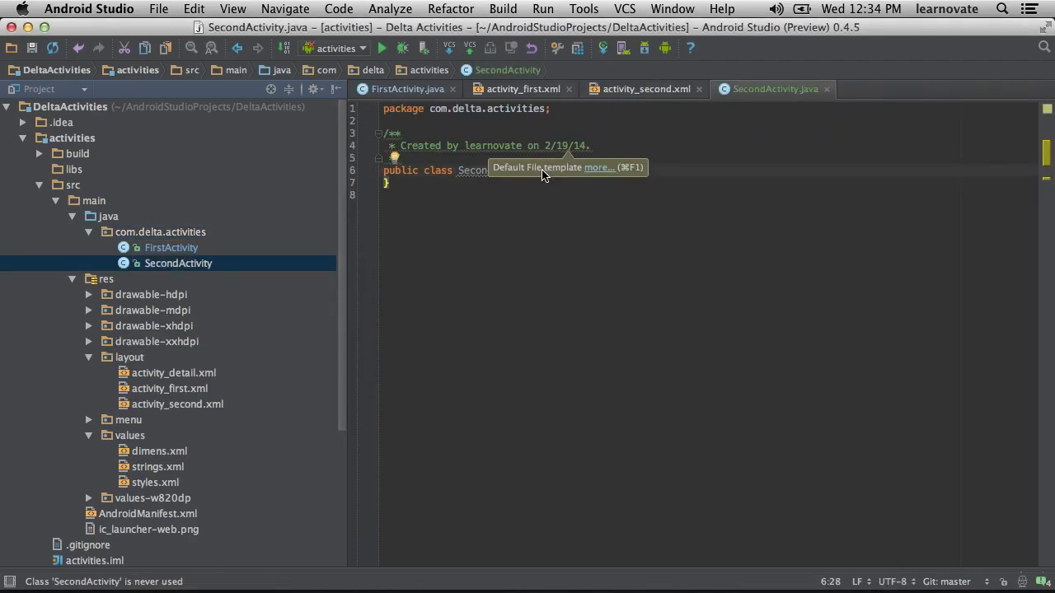
pyautogui.moveTo(544, 191)
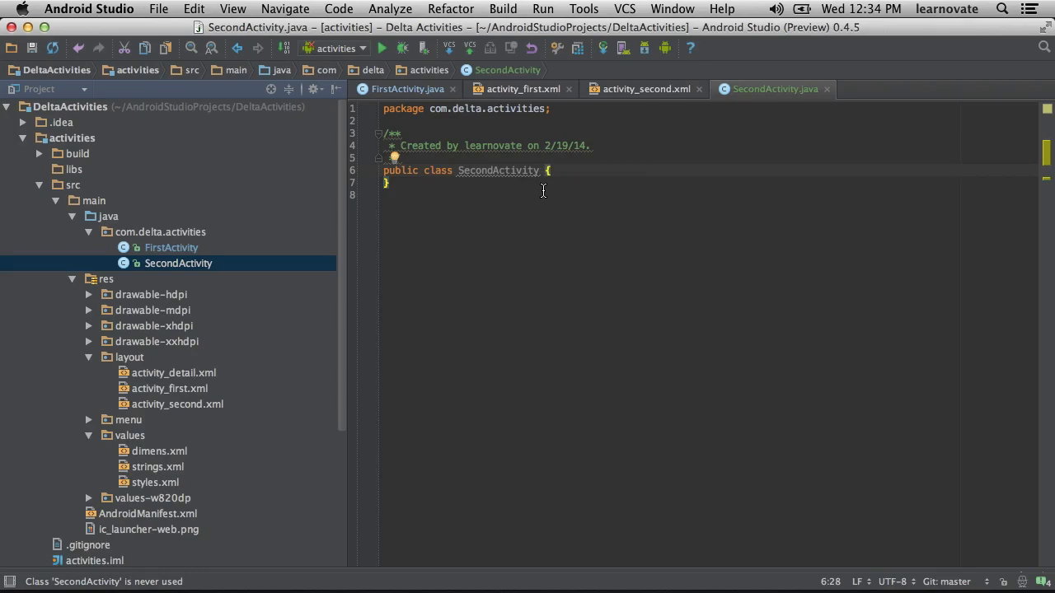
pyautogui.write('extends Activity')
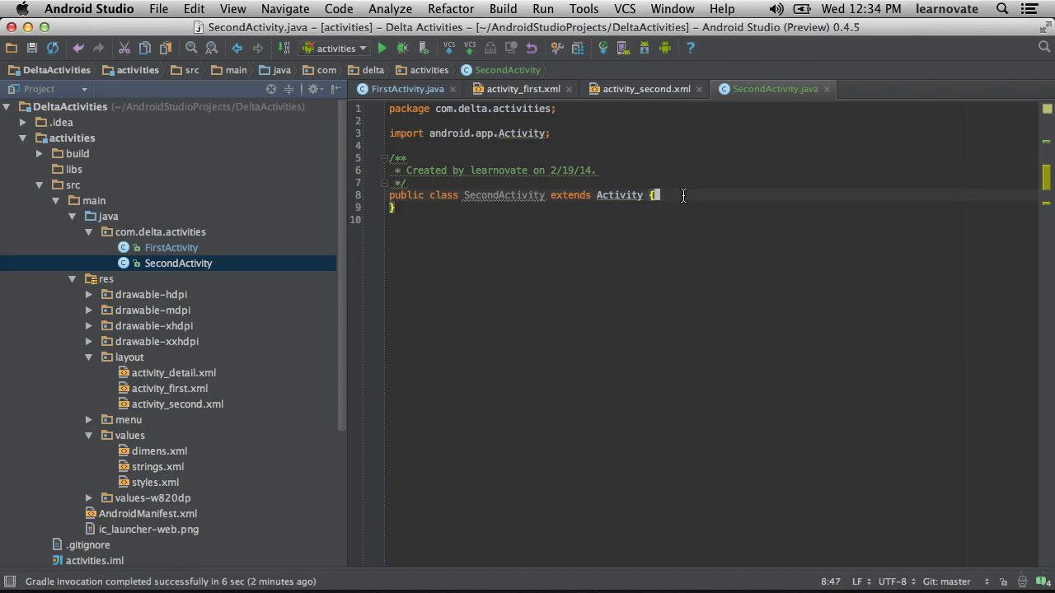
pyautogui.press('Return')
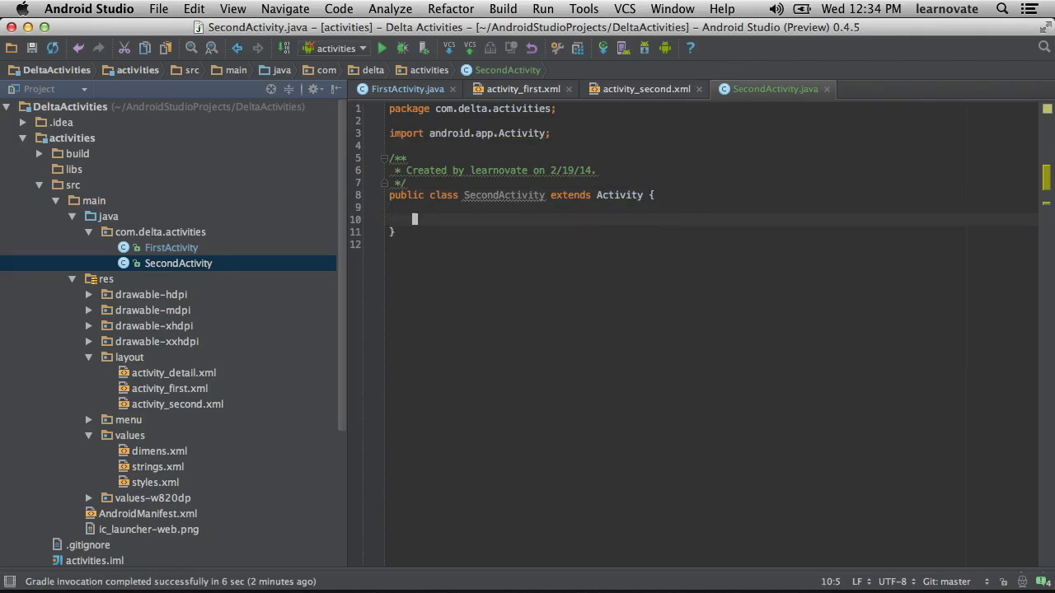
pyautogui.moveTo(165, 253)
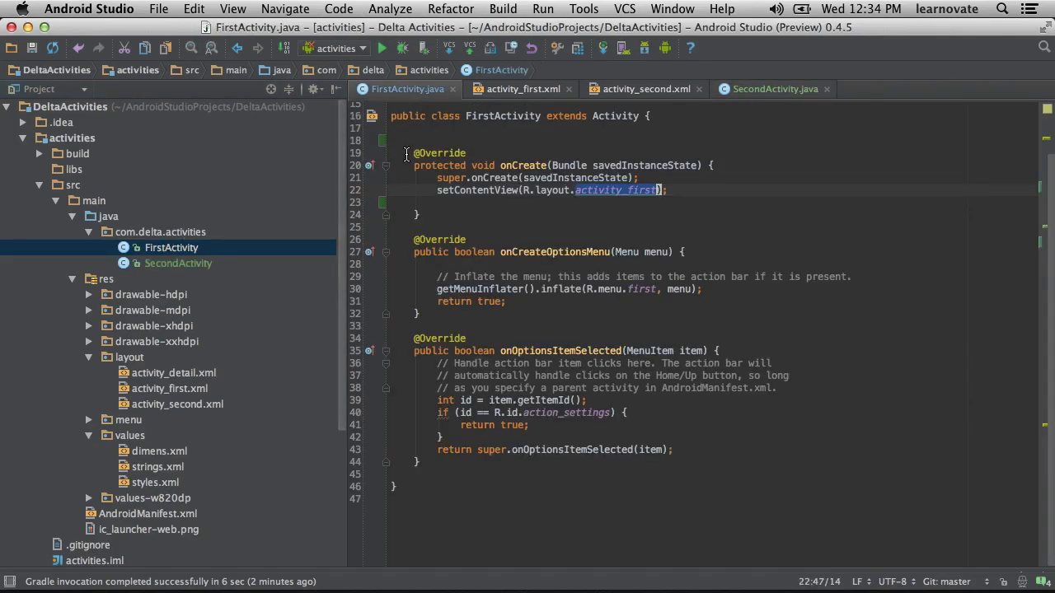
# Copy FirstActivity's onCreate and menu methods into SecondActivity, importing Bundle, Menu and MenuItem.
pyautogui.click(415, 151)
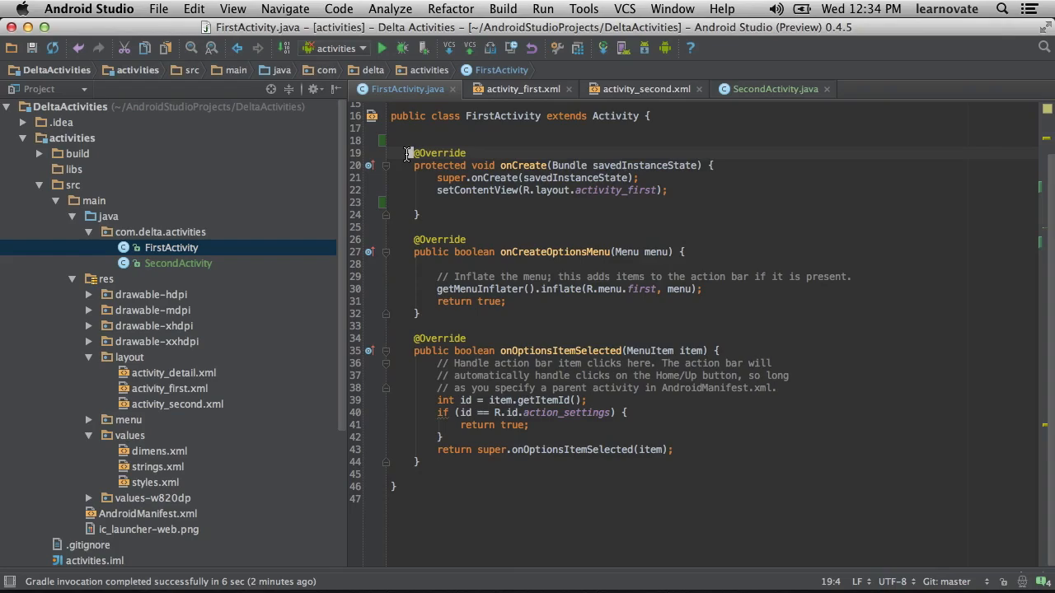
pyautogui.moveTo(415, 152); pyautogui.dragTo(419, 461)
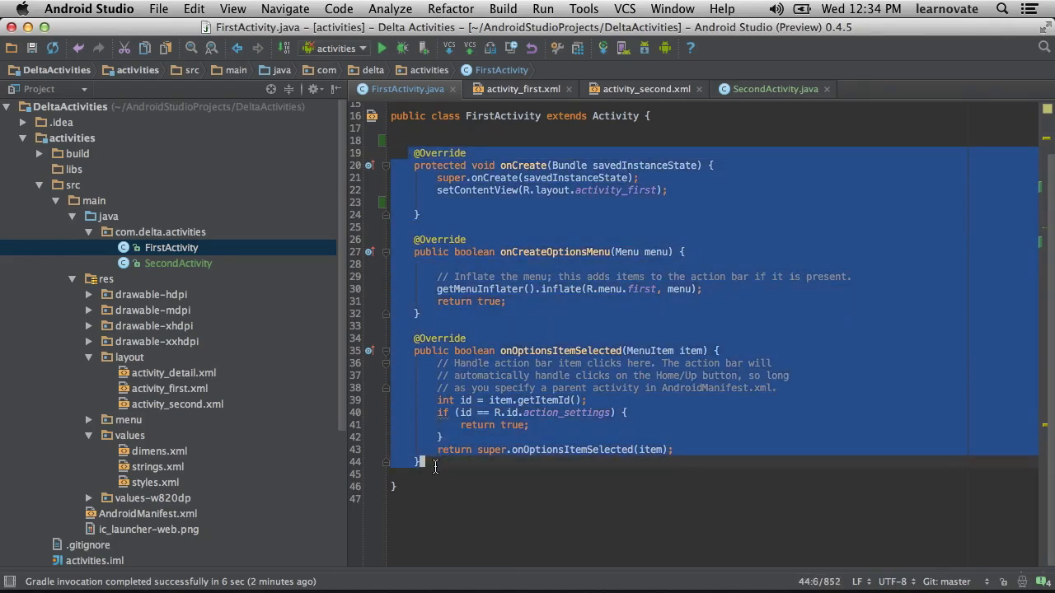
pyautogui.moveTo(194, 310)
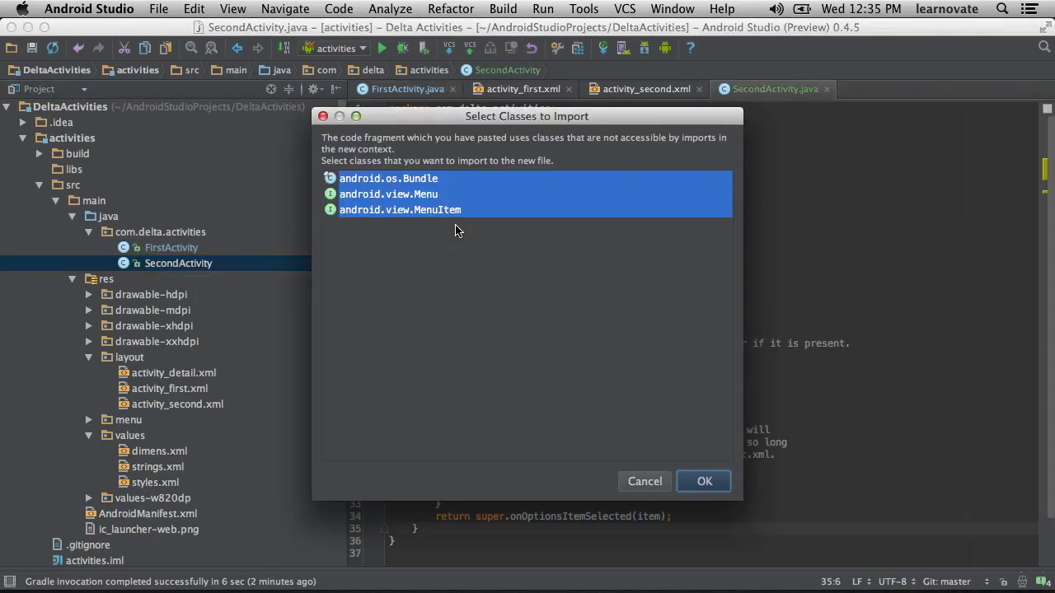
pyautogui.click(702, 481)
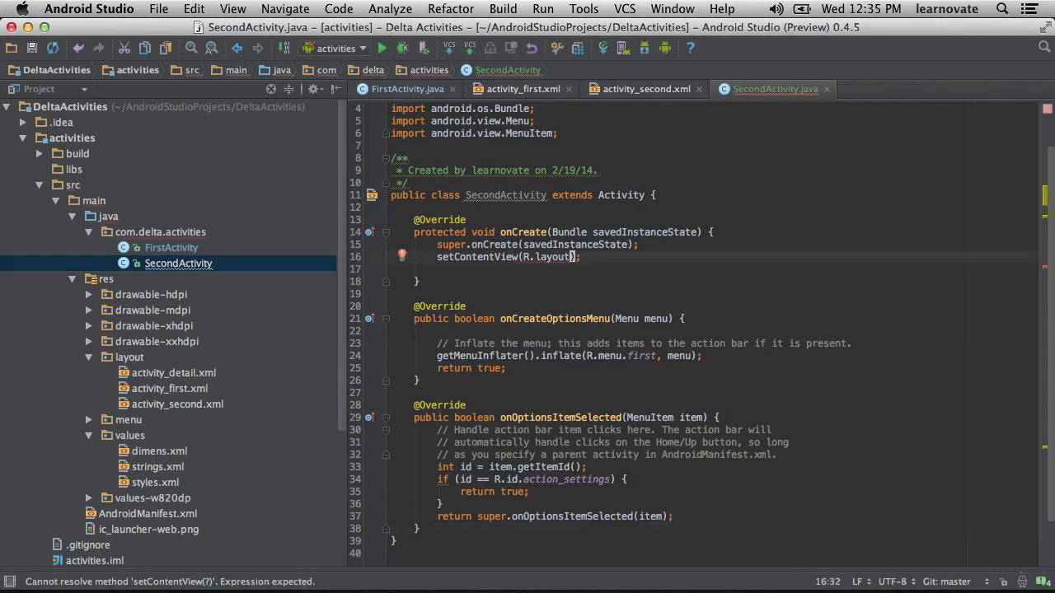
pyautogui.write('.')
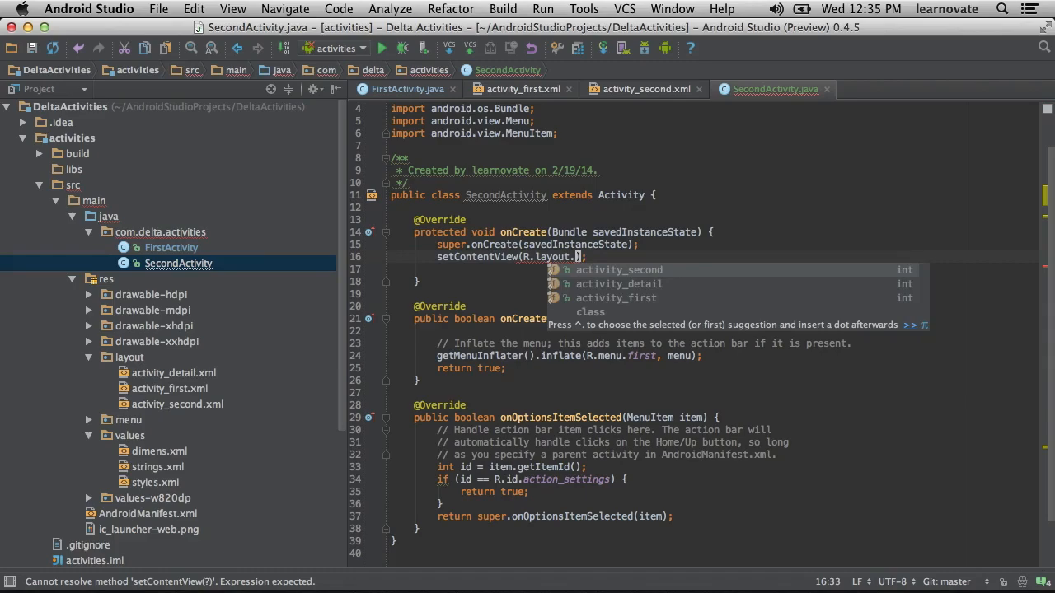
pyautogui.moveTo(715, 277)
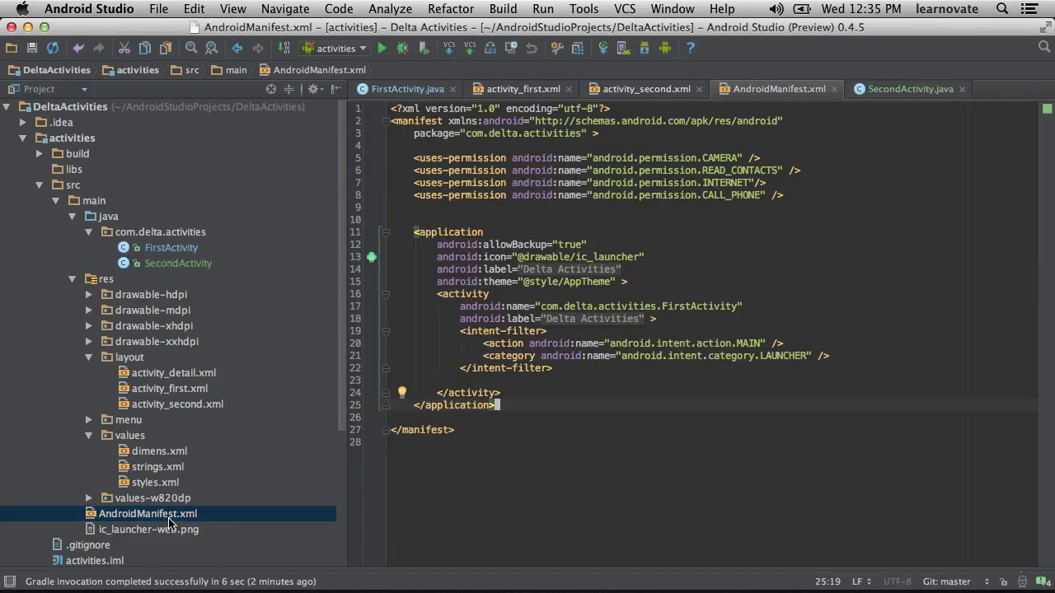
pyautogui.press('Return')
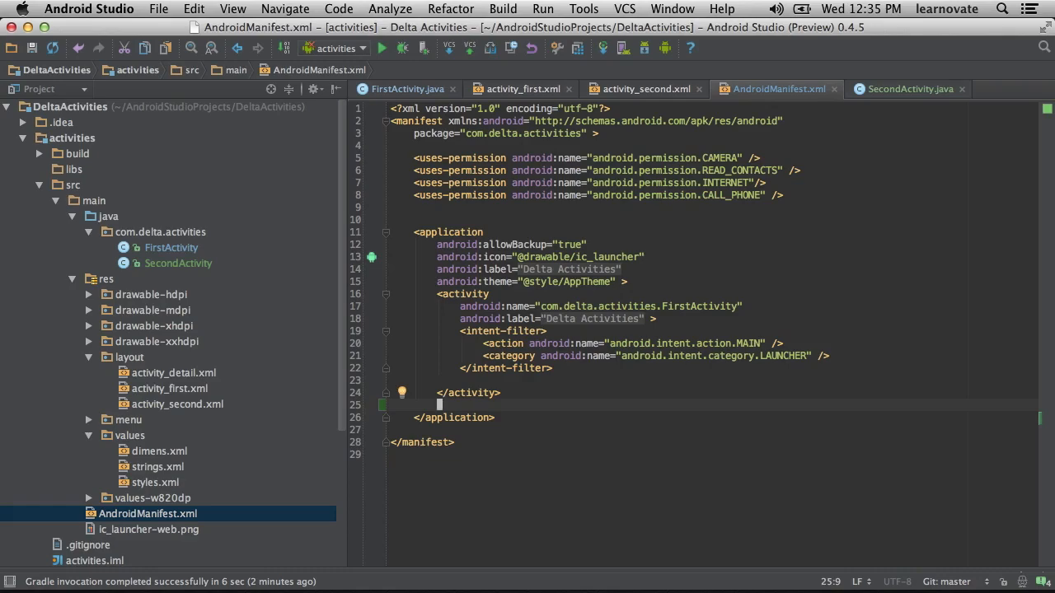
pyautogui.write('activity android:name="')
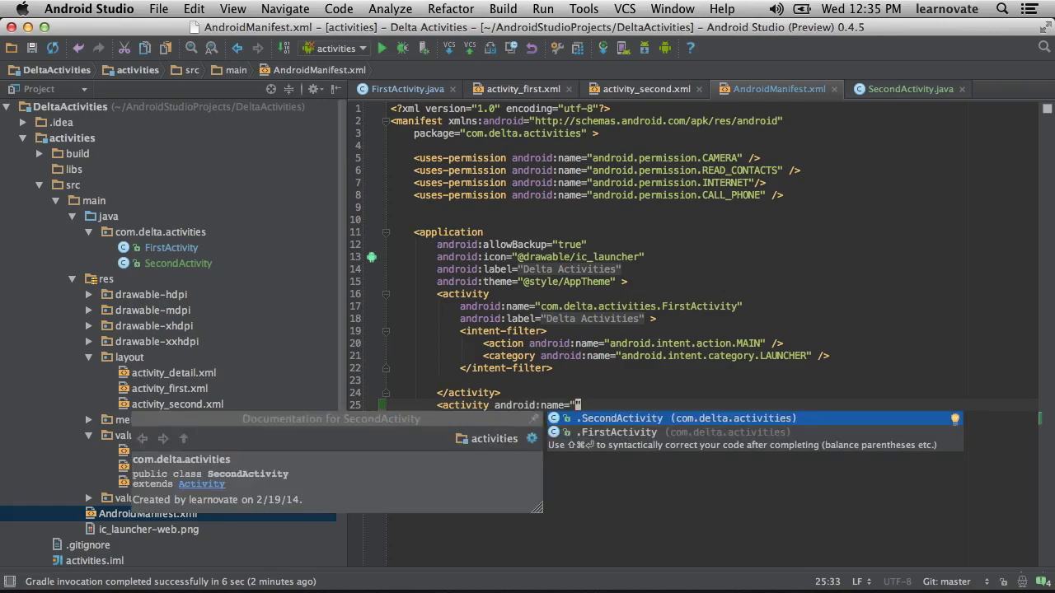
pyautogui.moveTo(596, 428)
pyautogui.write('.SecondActivity')
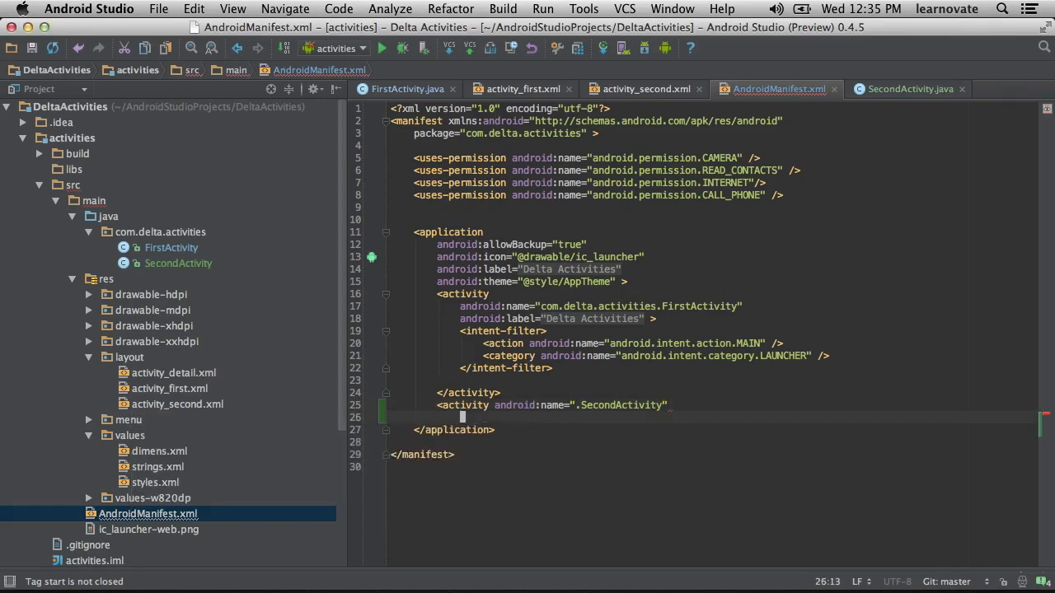
pyautogui.write('android:label')
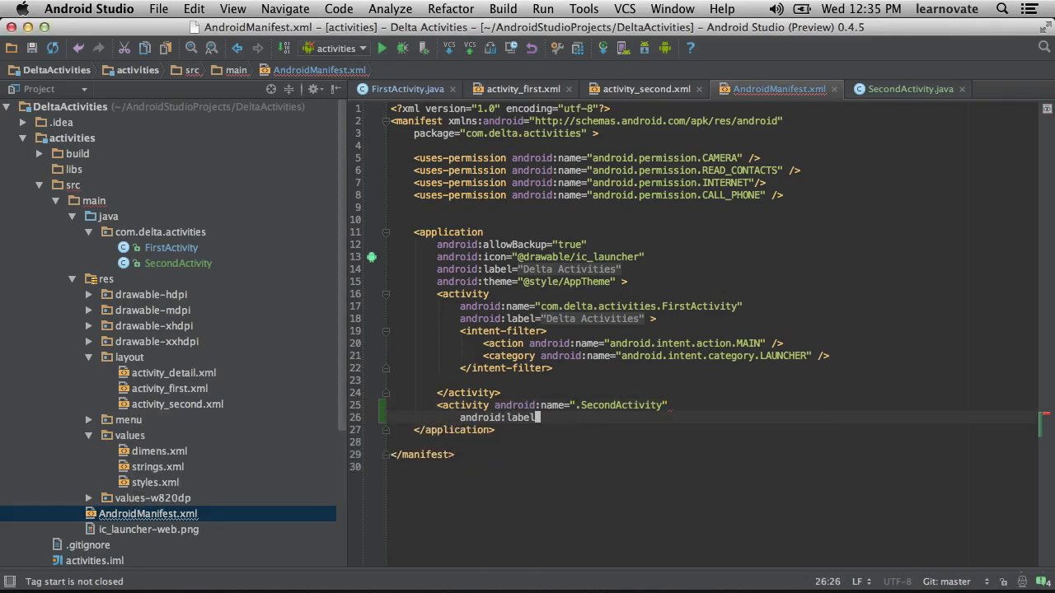
pyautogui.write('=')
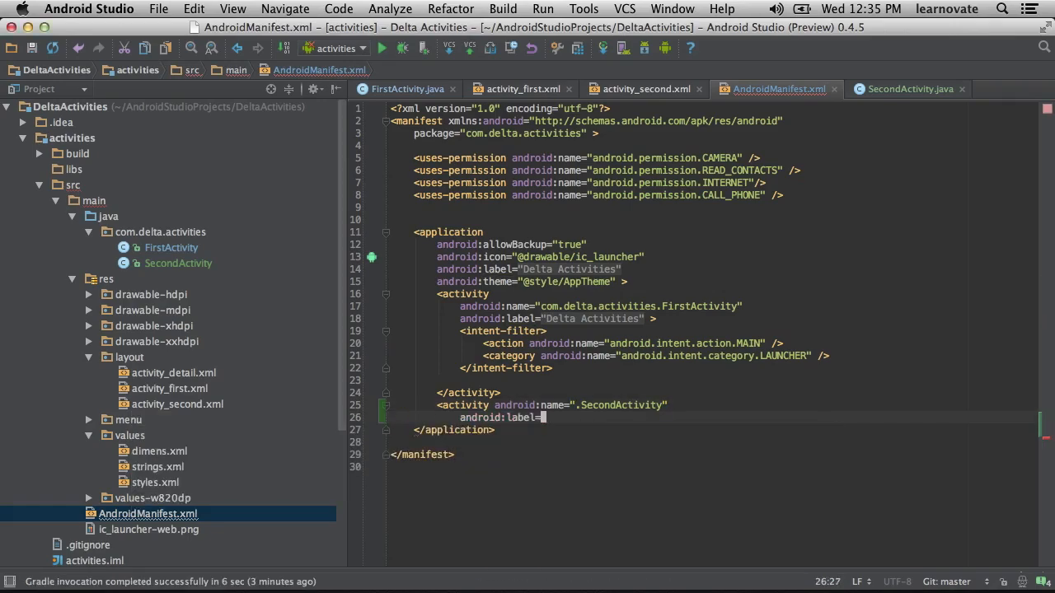
pyautogui.write('@"')
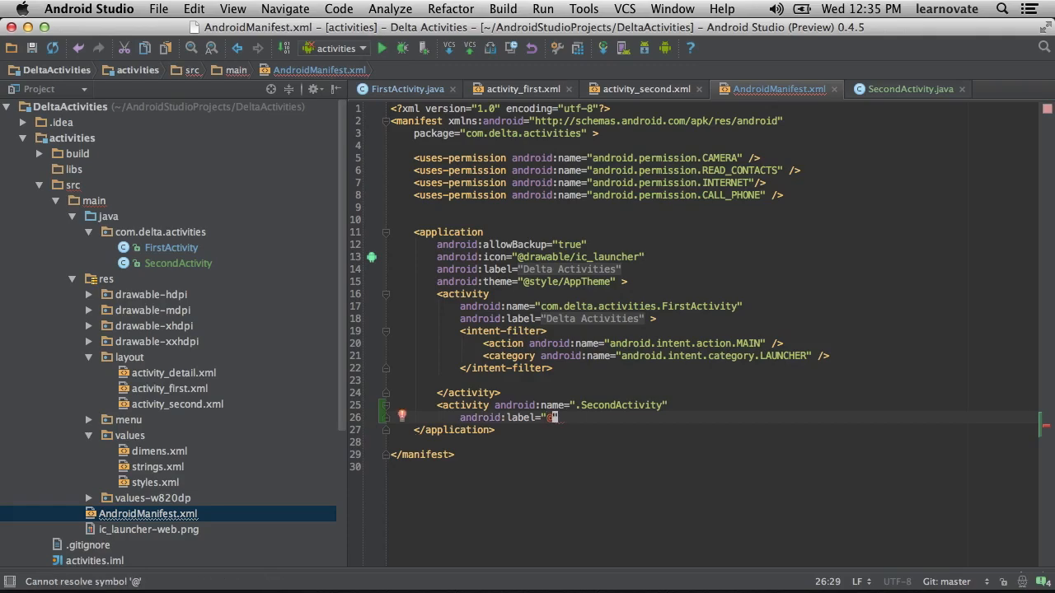
pyautogui.press('Backspace')
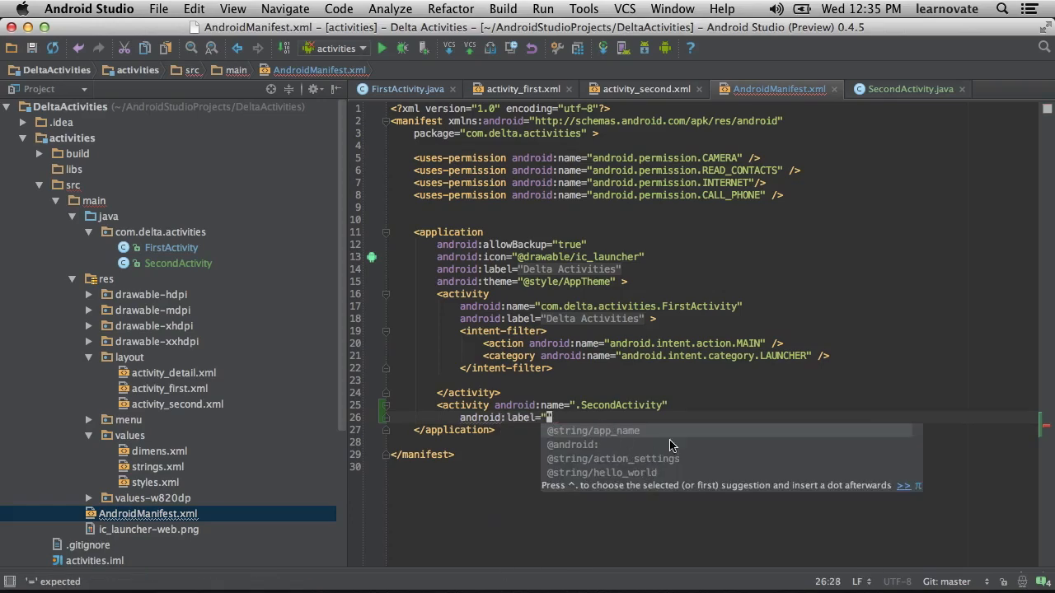
pyautogui.moveTo(602, 295)
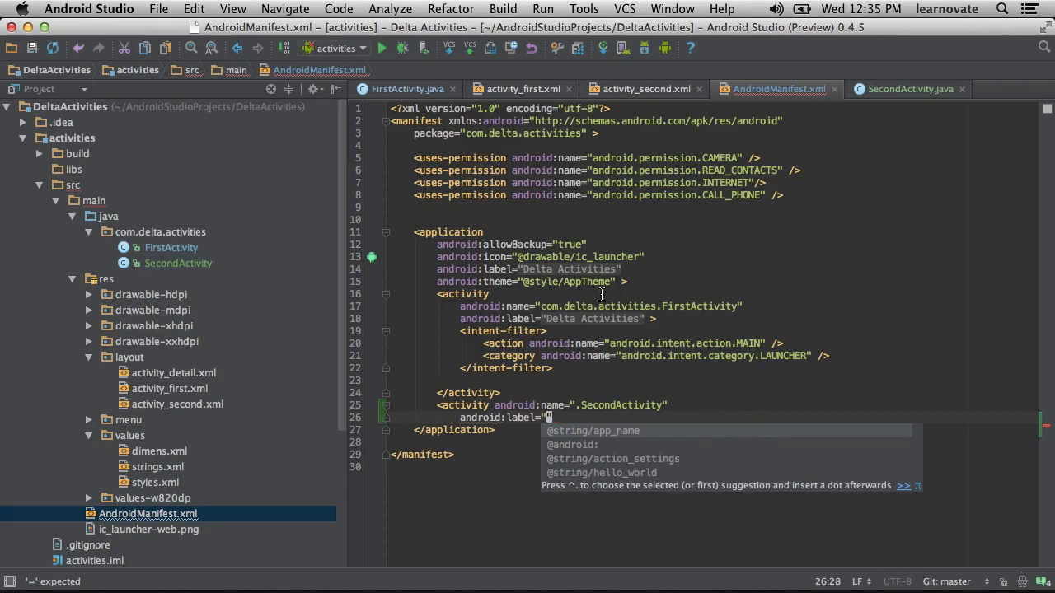
pyautogui.moveTo(750, 354)
pyautogui.write('@string/app_name')
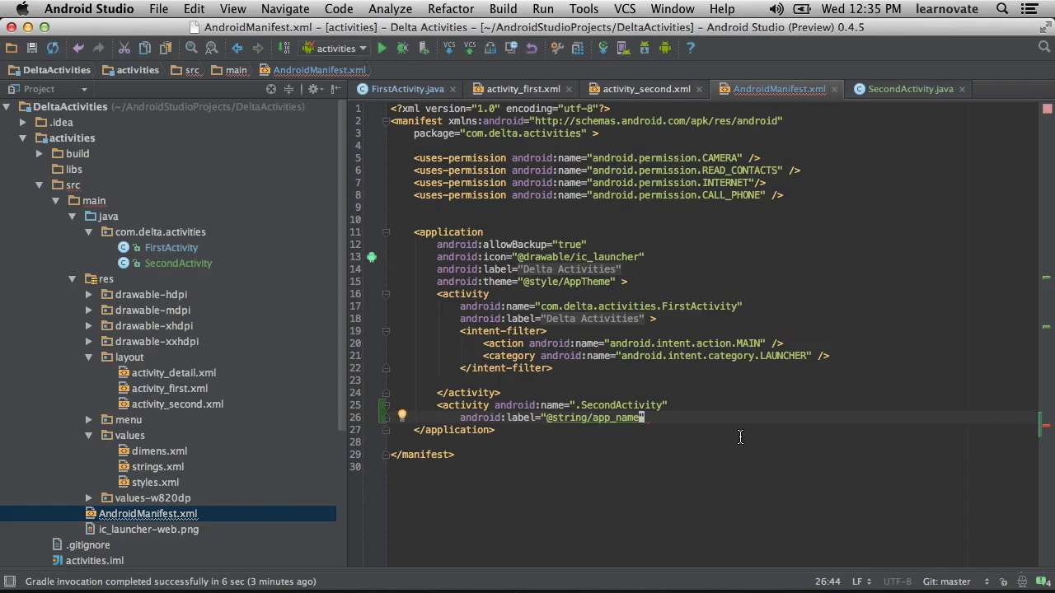
pyautogui.write('"/>')
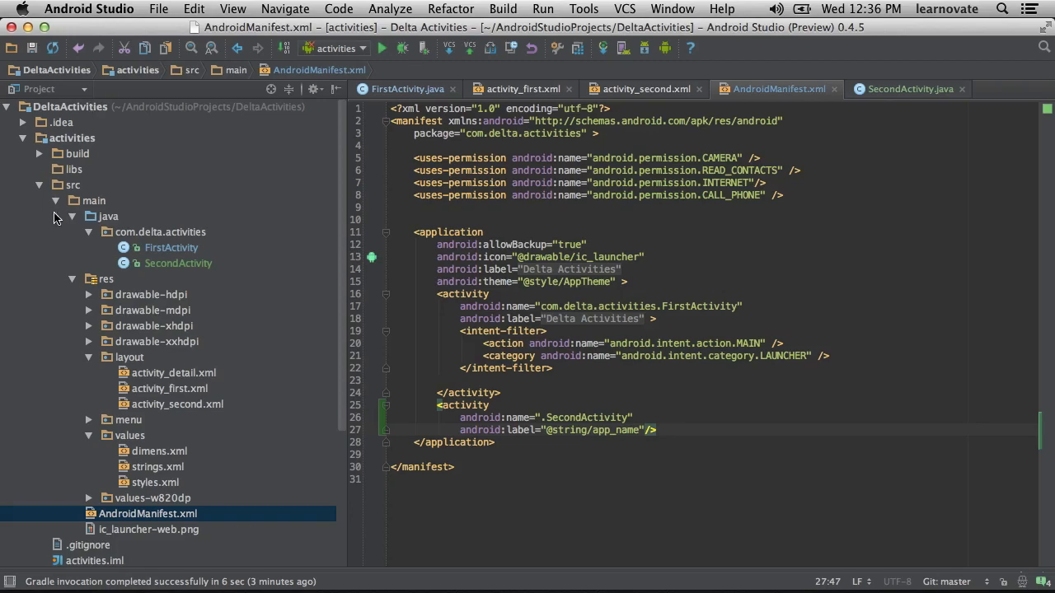
pyautogui.moveTo(185, 270)
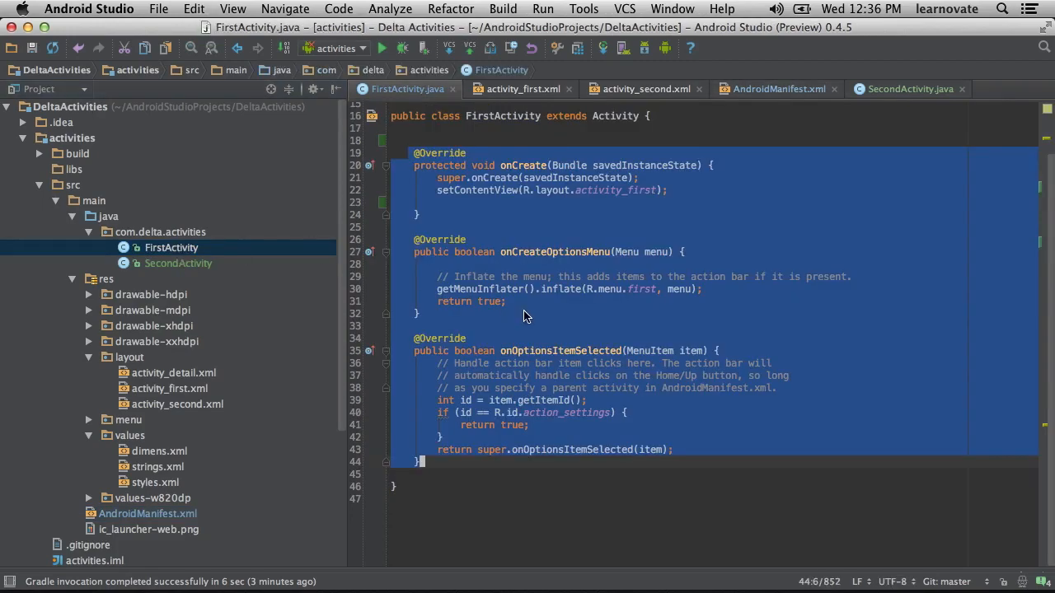
# Declare a field private Button mButton = null; in FirstActivity.
pyautogui.click(668, 191)
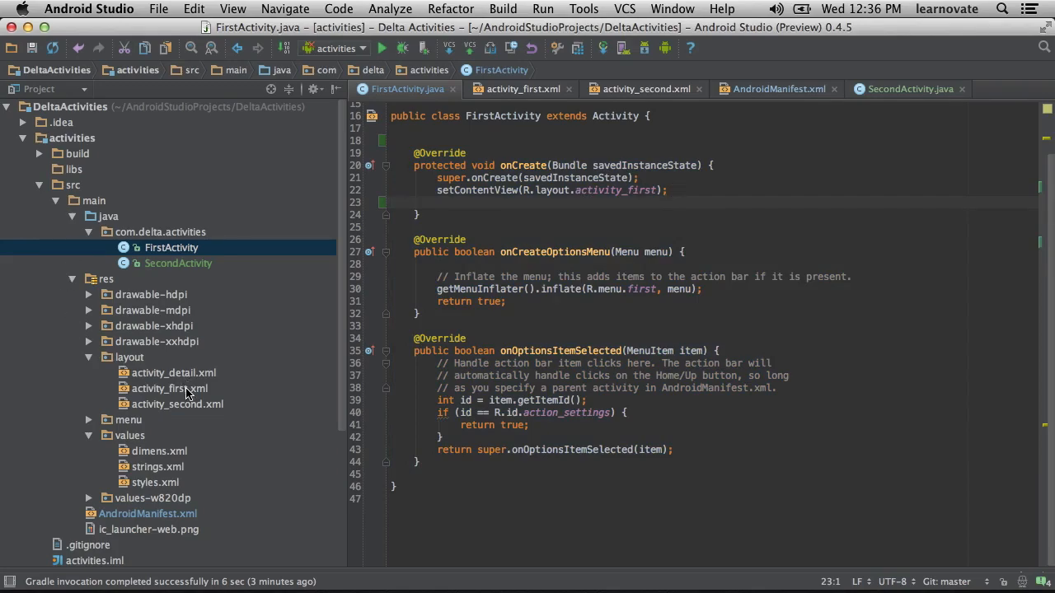
pyautogui.click(168, 389)
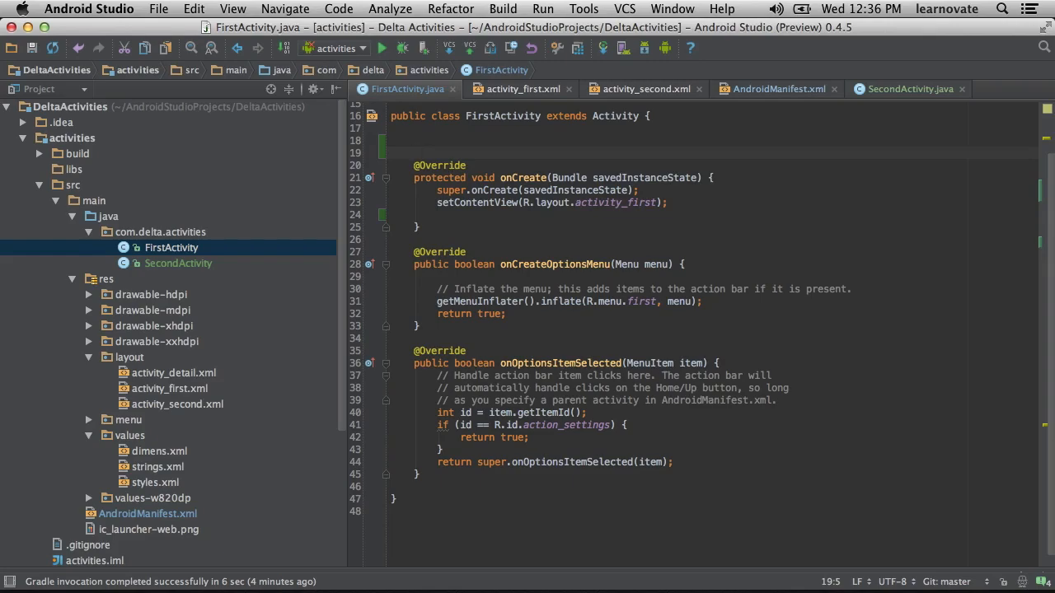
pyautogui.write('private Button mButton')
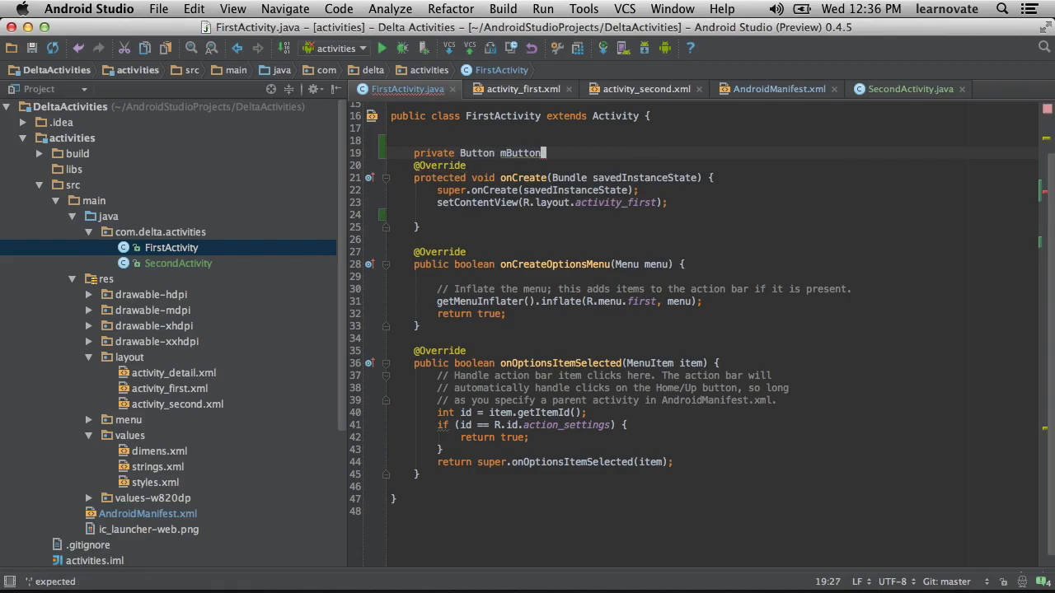
pyautogui.write('= null;')
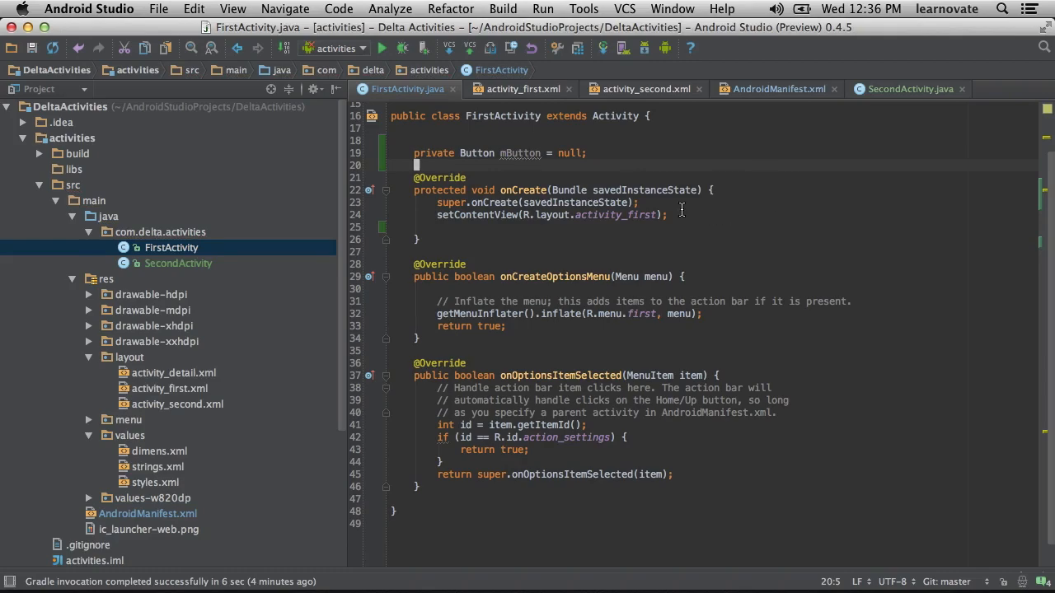
# In onCreate assign mButton via findViewById(R.id.goSecondActivity) and begin mButton.setOnClickListener.
pyautogui.press('Return')
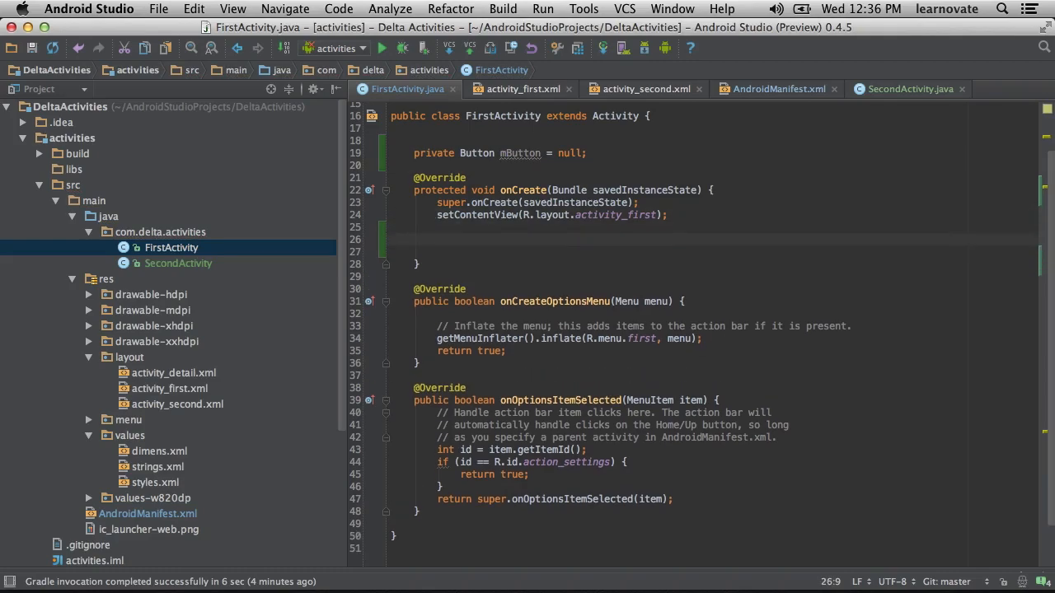
pyautogui.write('mButton =')
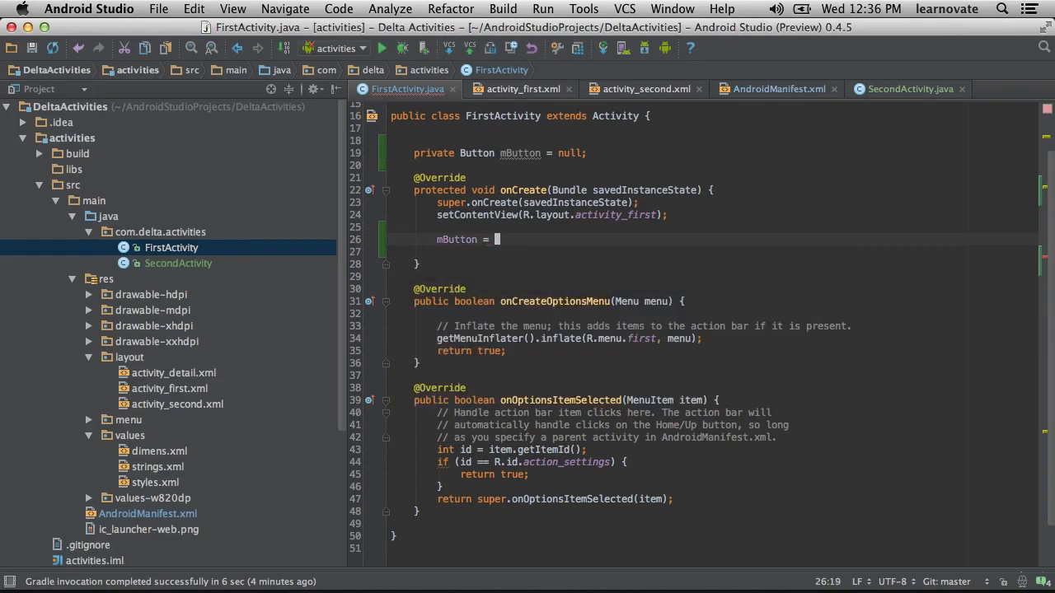
pyautogui.write('findViewById(R.id.')
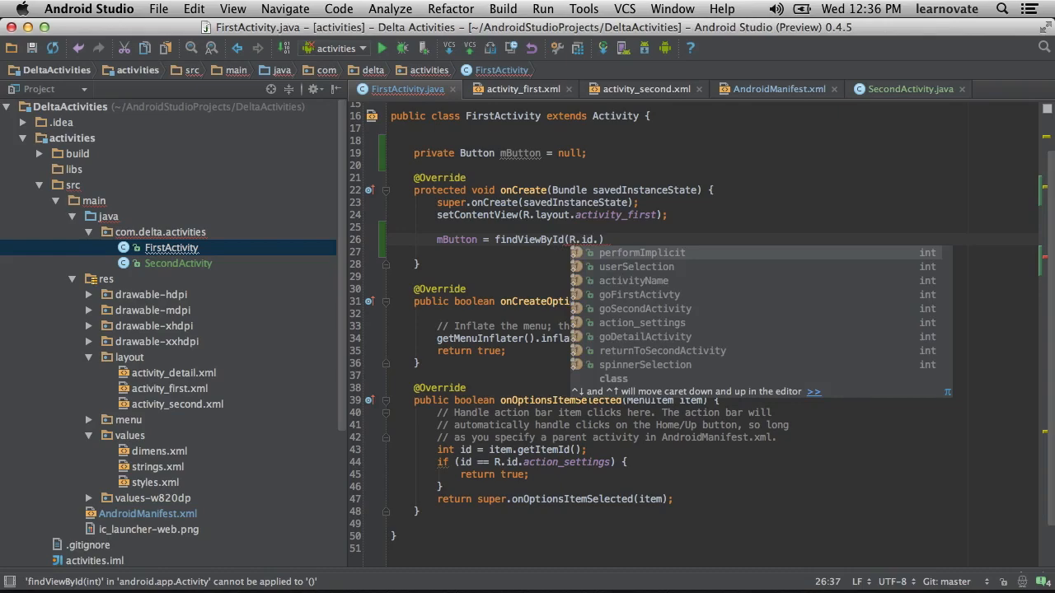
pyautogui.moveTo(689, 313)
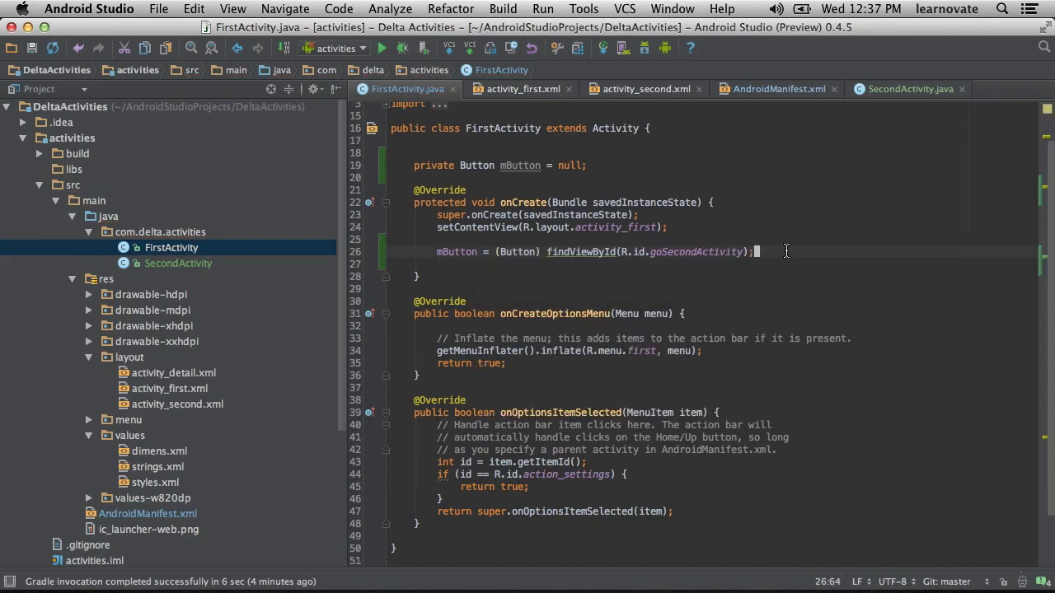
pyautogui.press('enter')
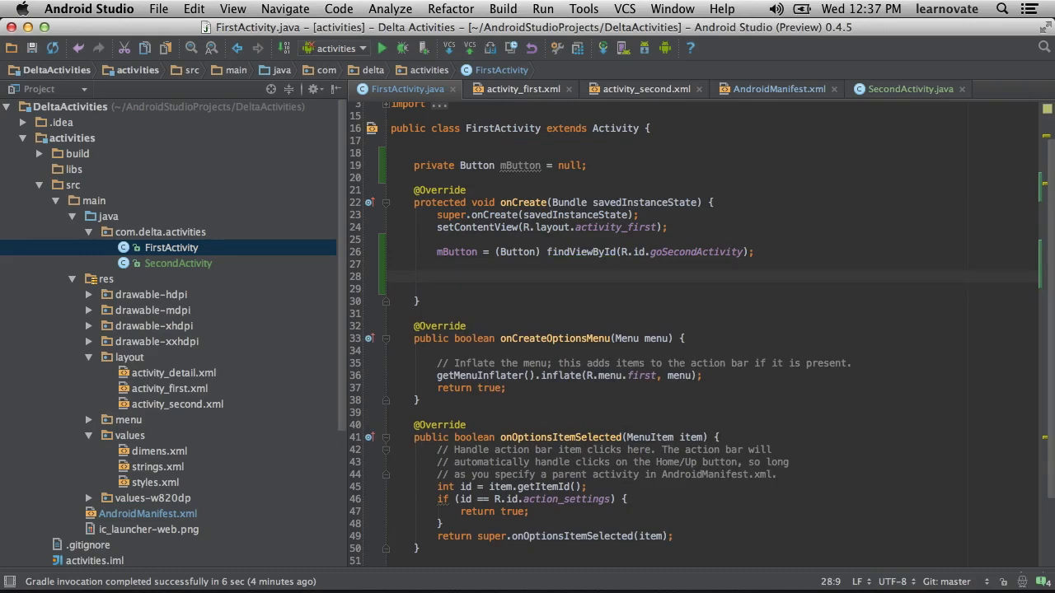
pyautogui.write('m')
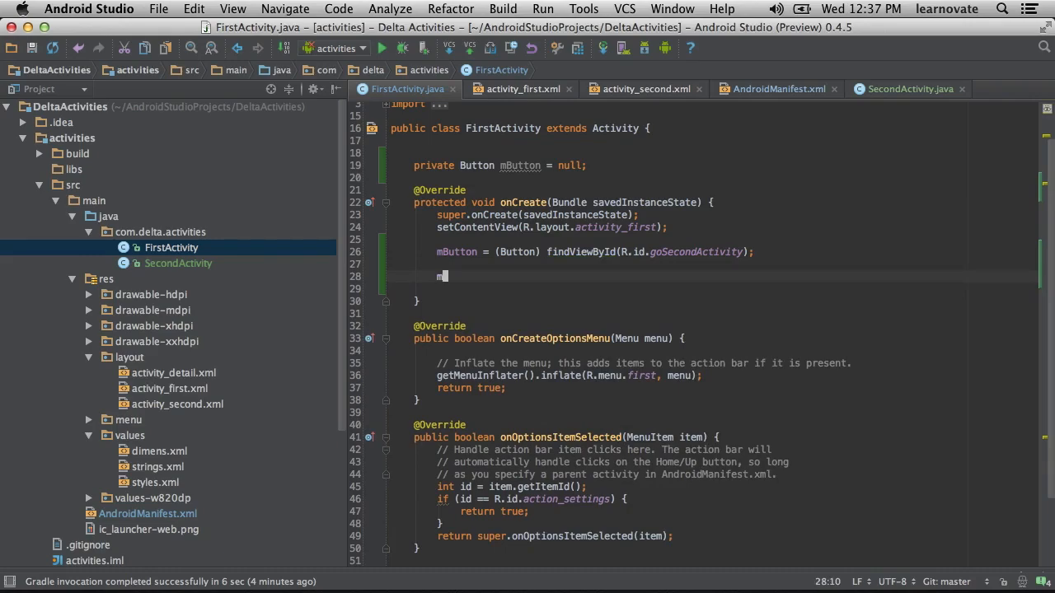
pyautogui.write('Button.setOnClickListener(new View.OnClickListener() {')
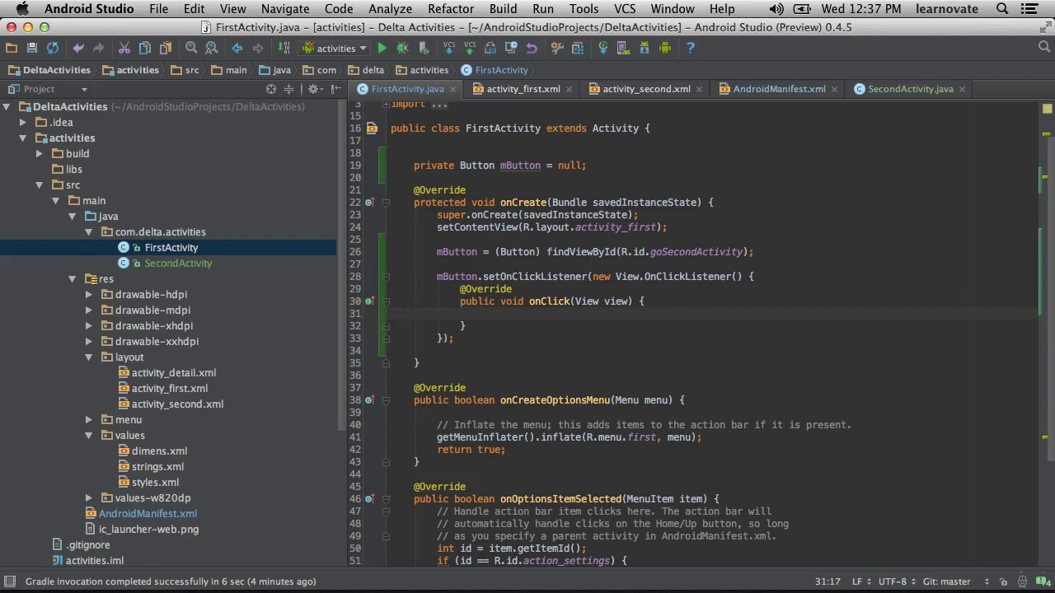
# In onClick create new Intent(view.getContext(), SecondActivity.class) and call startActivity(i).
pyautogui.write('Intent i = new Intent(')
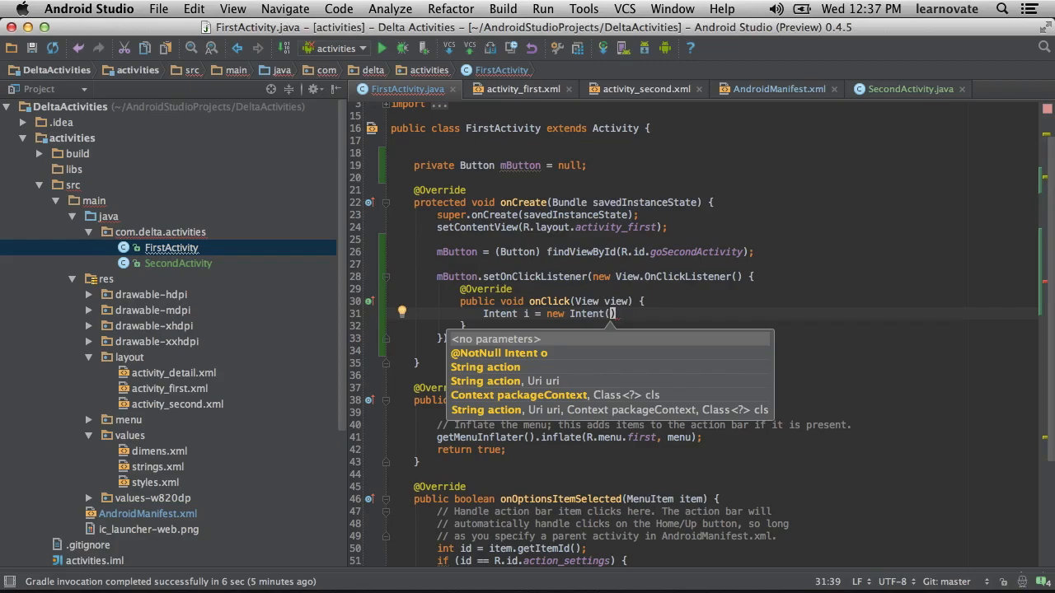
pyautogui.write('vi')
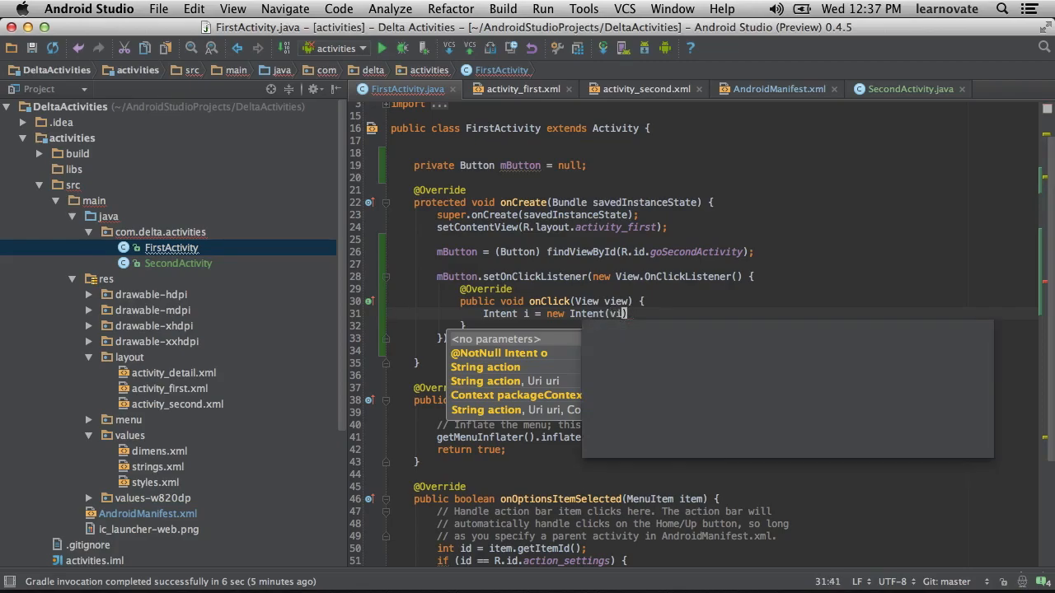
pyautogui.write('view.getContext(')
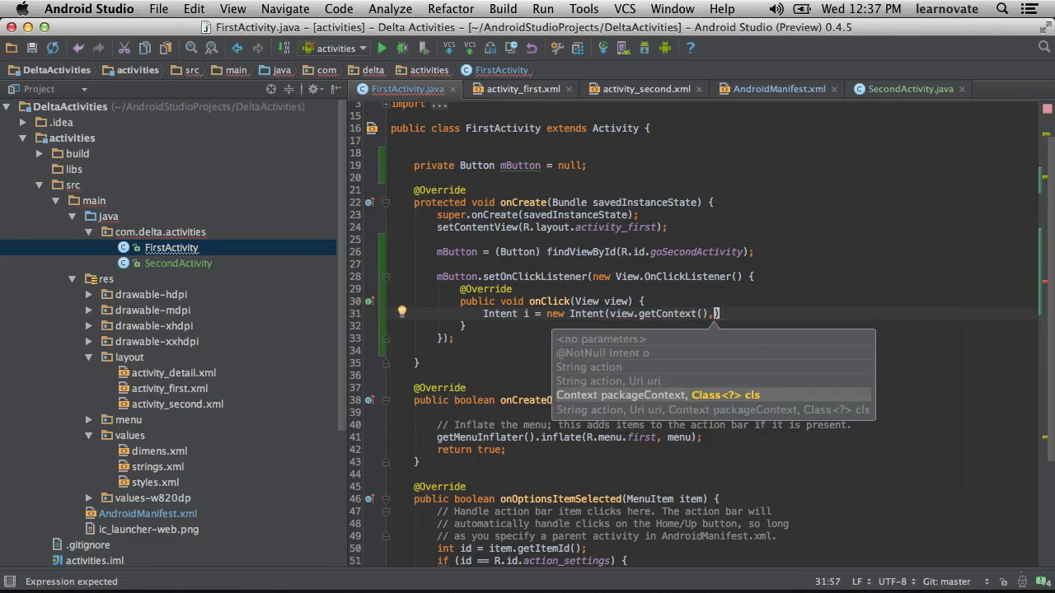
pyautogui.write('SecondActivity.class')
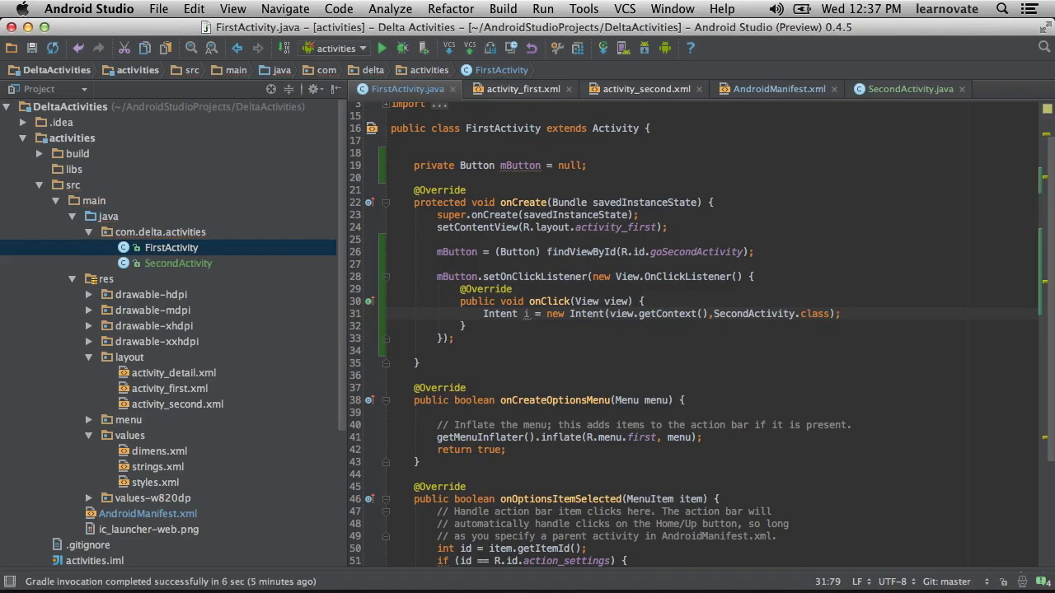
pyautogui.press('Enter')
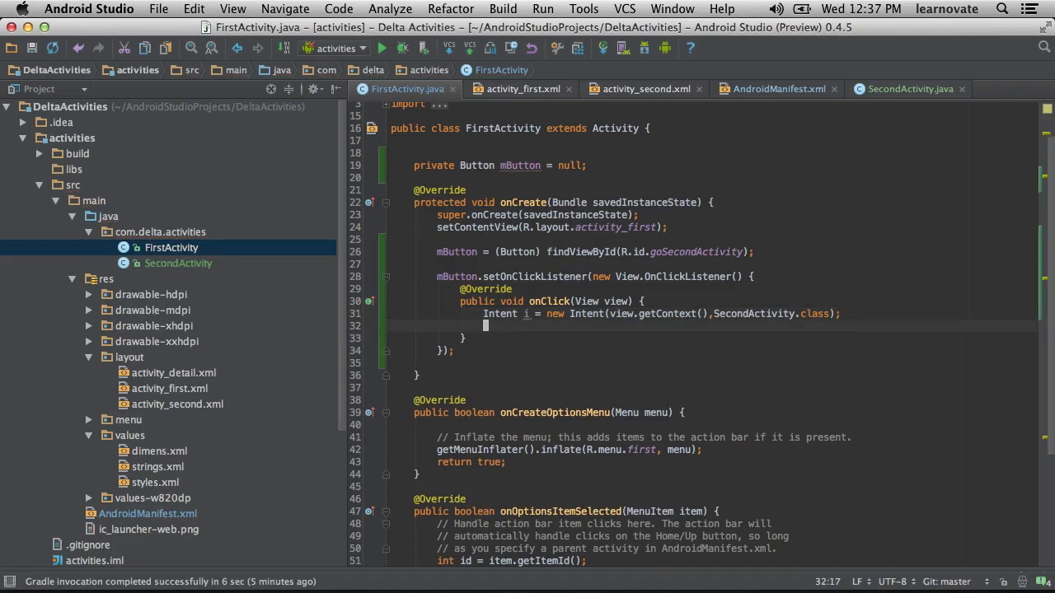
pyautogui.write('startActivity(i);')
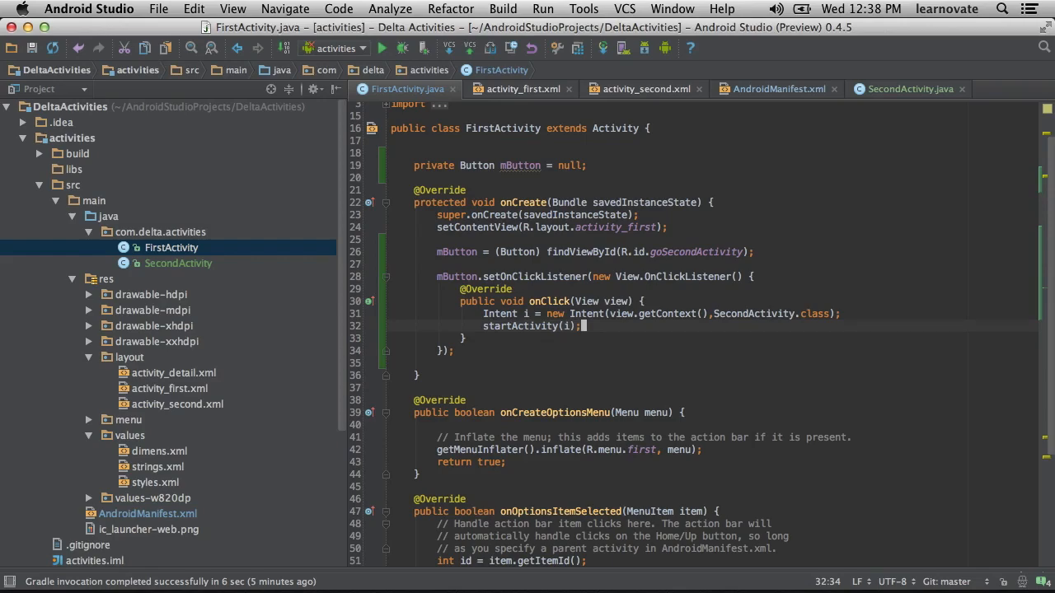
pyautogui.moveTo(402, 47)
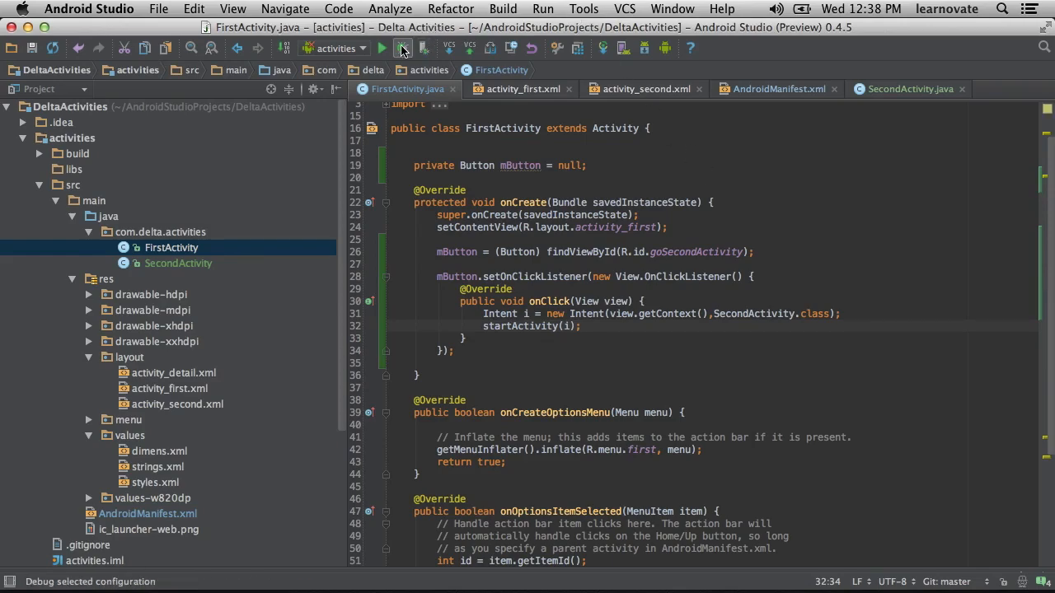
# Debug the app on the Genymotion Custom Phone and tap the Second Activity button.
pyautogui.click(402, 46)
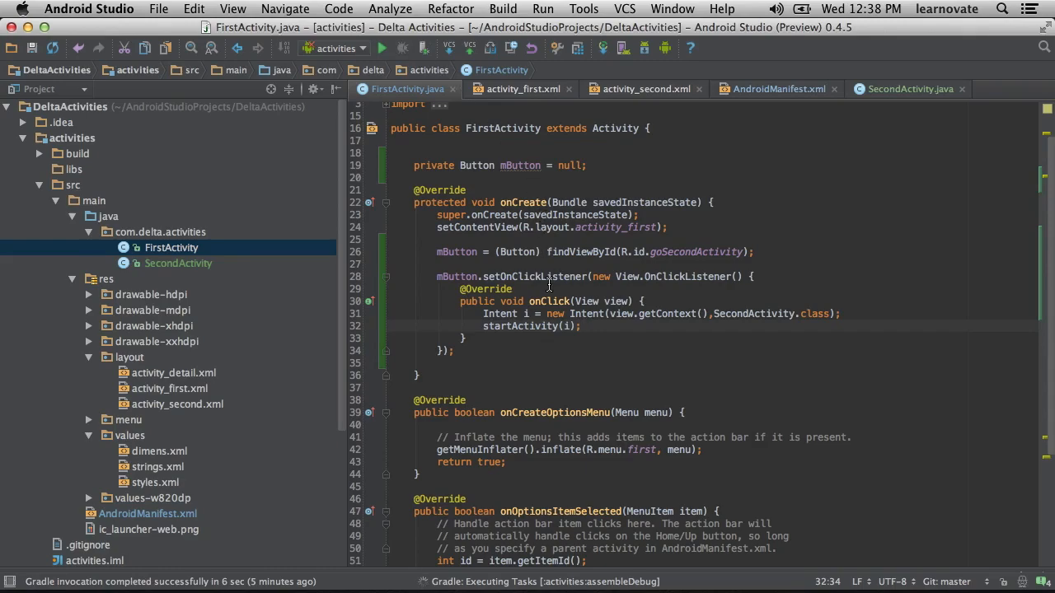
pyautogui.moveTo(549, 251)
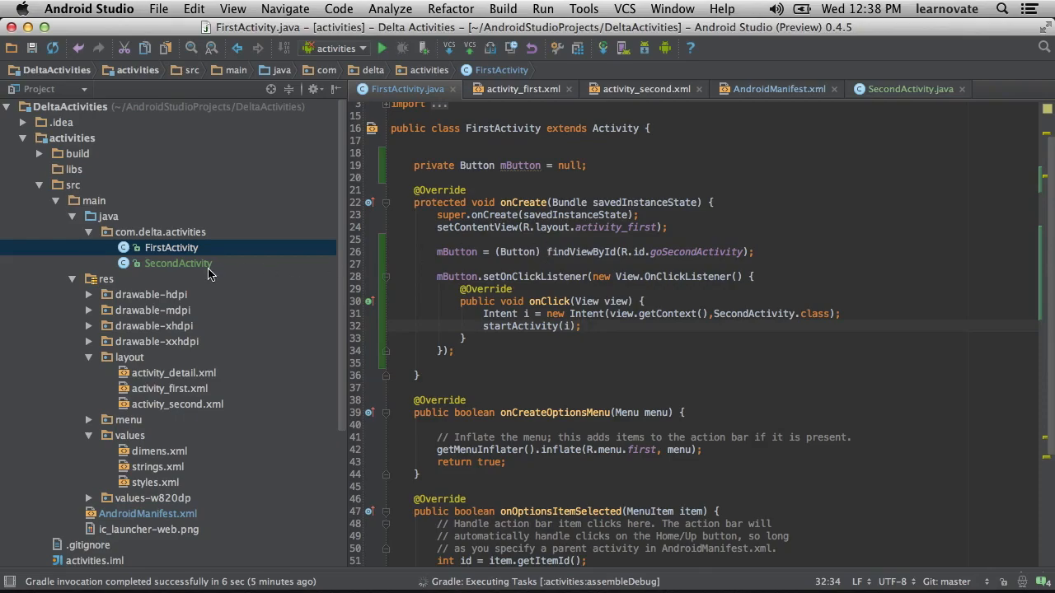
pyautogui.click(382, 46)
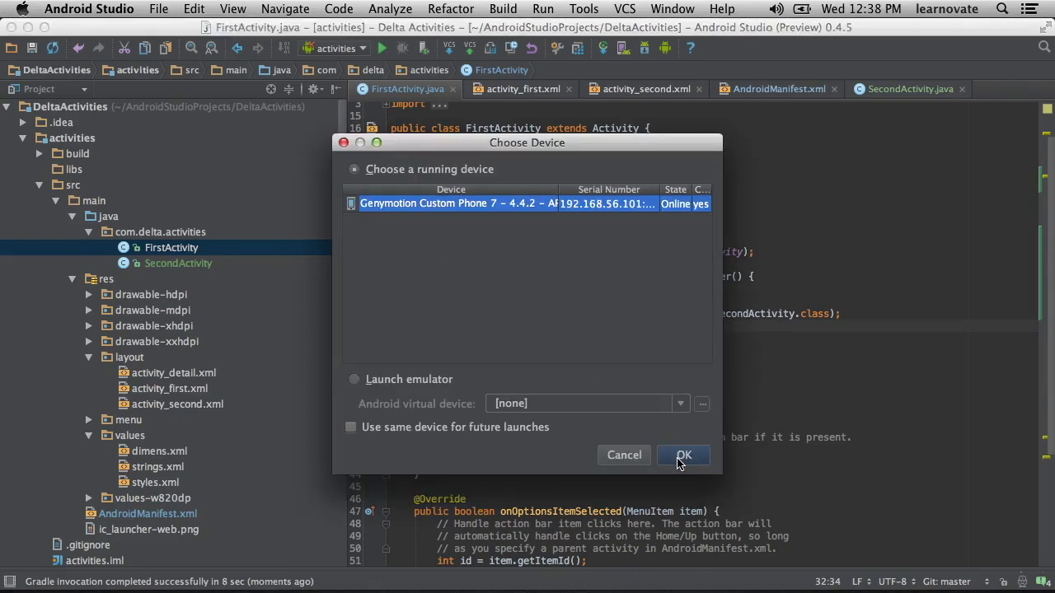
pyautogui.click(682, 455)
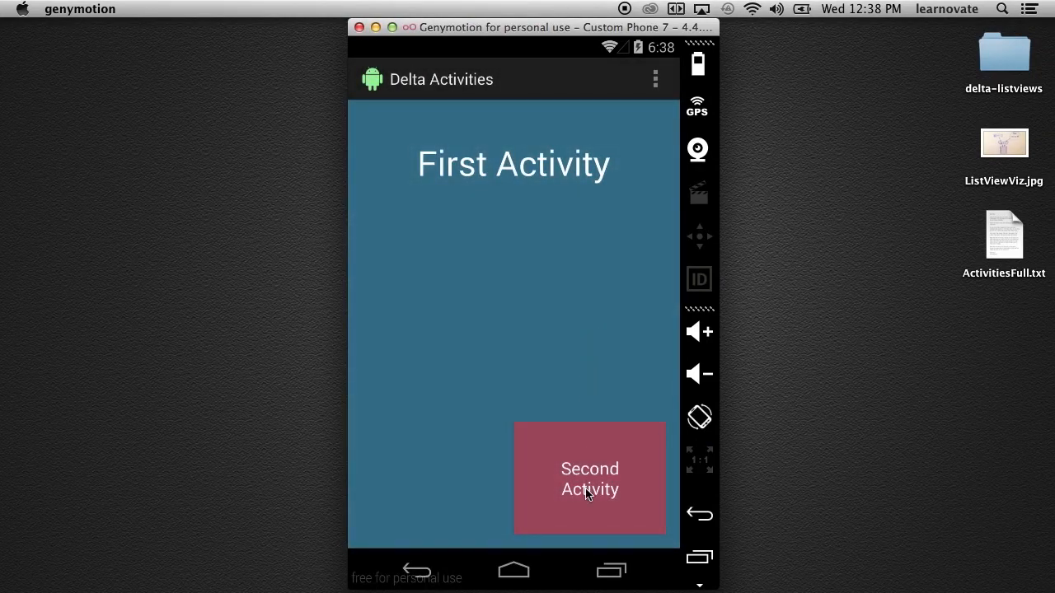
pyautogui.click(590, 478)
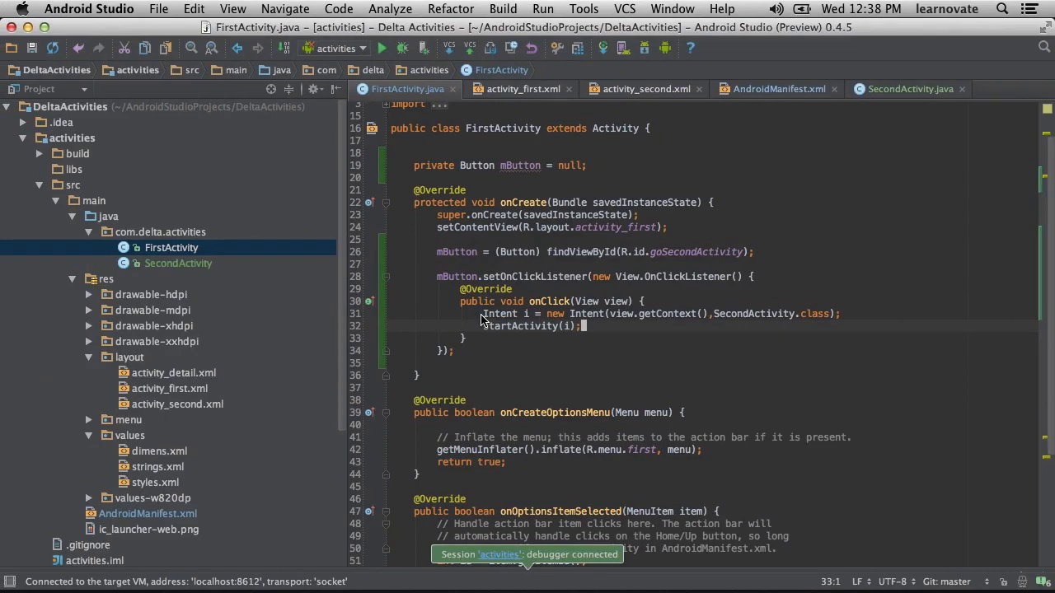
pyautogui.moveTo(205, 267)
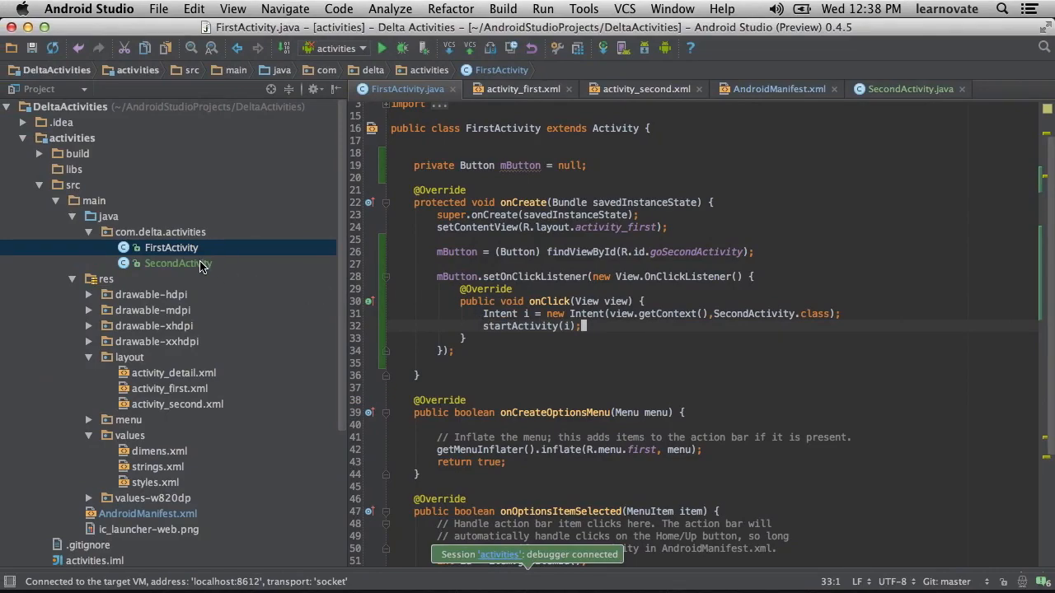
pyautogui.moveTo(195, 404)
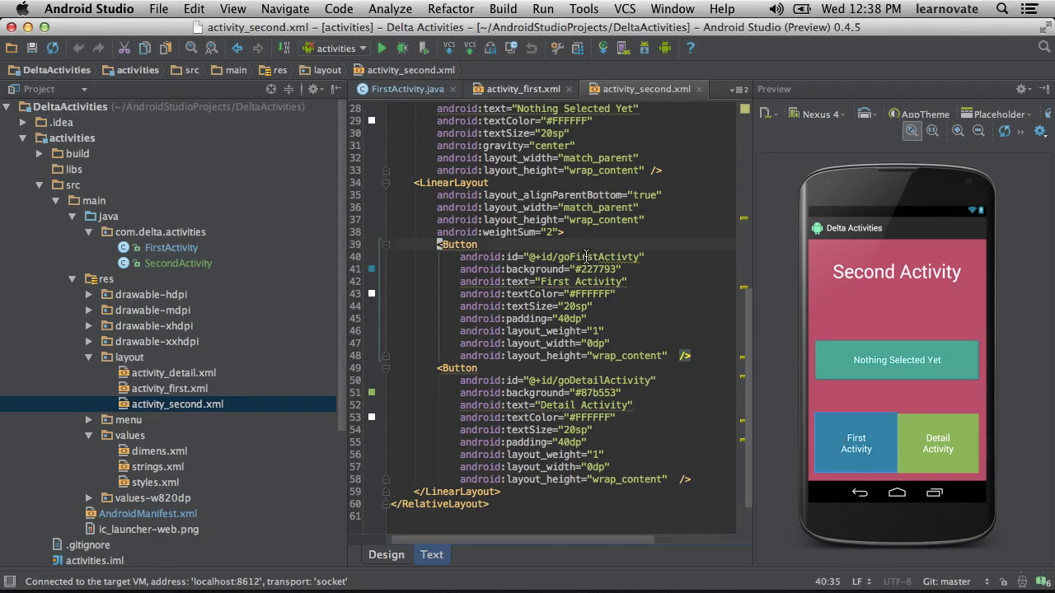
# Select the goFirstActivity id in activity_second.xml.
pyautogui.doubleClick(599, 257)
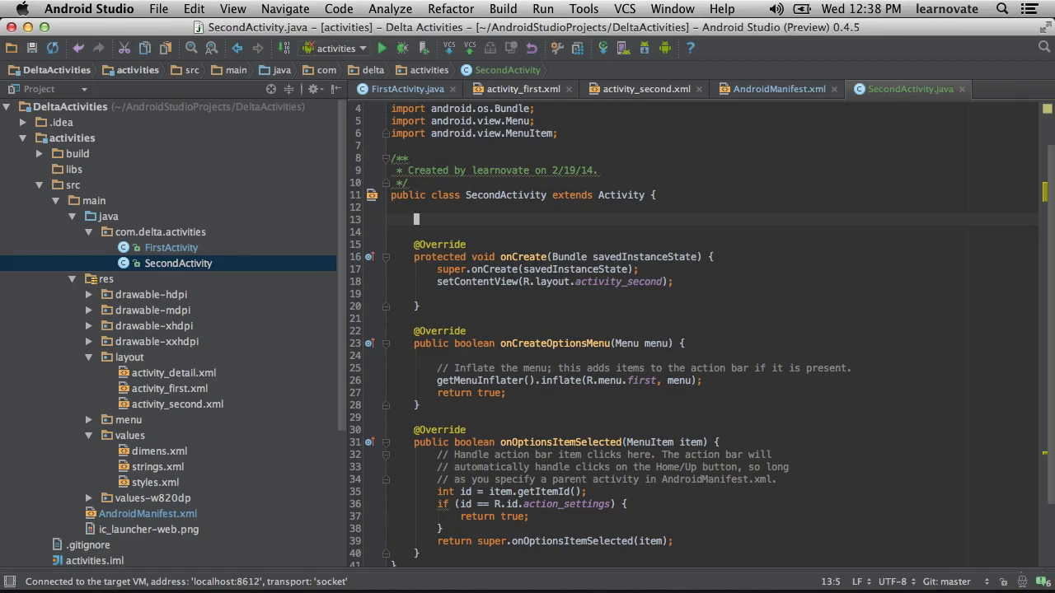
# Declare private Button mButton = null; in SecondActivity and import the Button class.
pyautogui.write('private mBu')
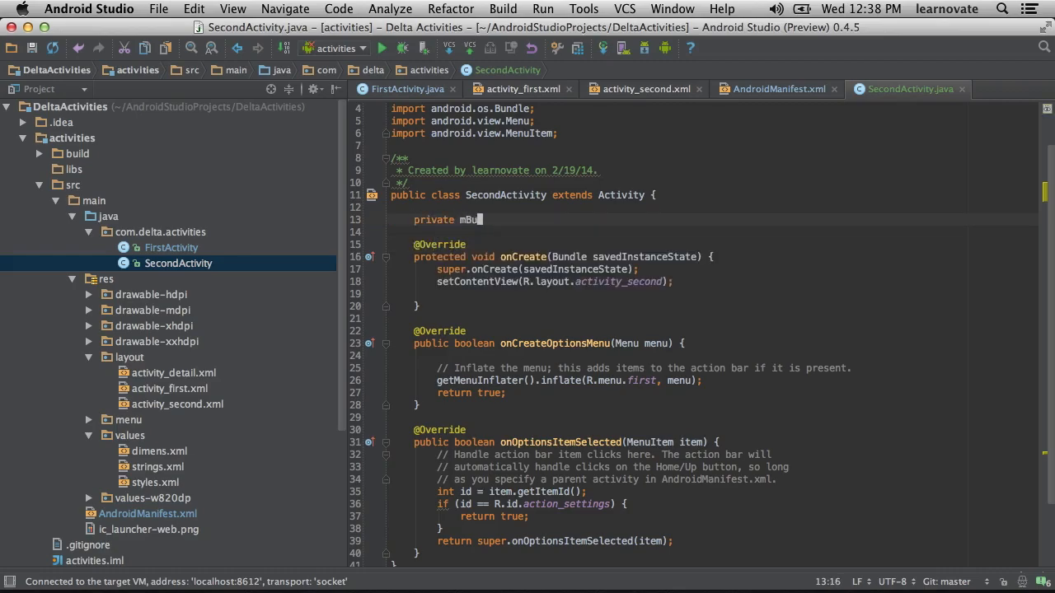
pyautogui.press('Backspace')
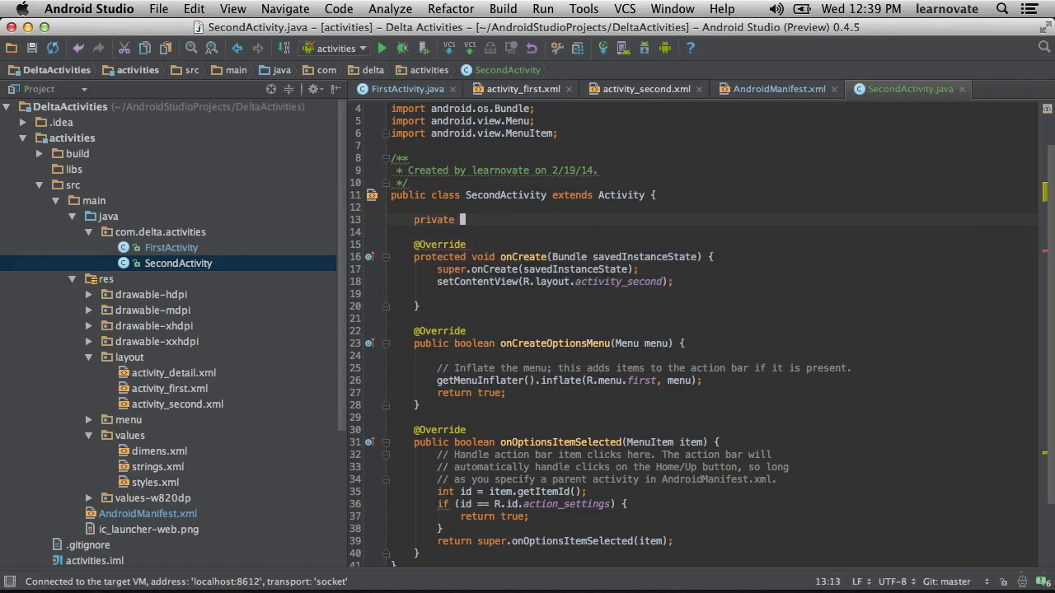
pyautogui.write('Button mButton')
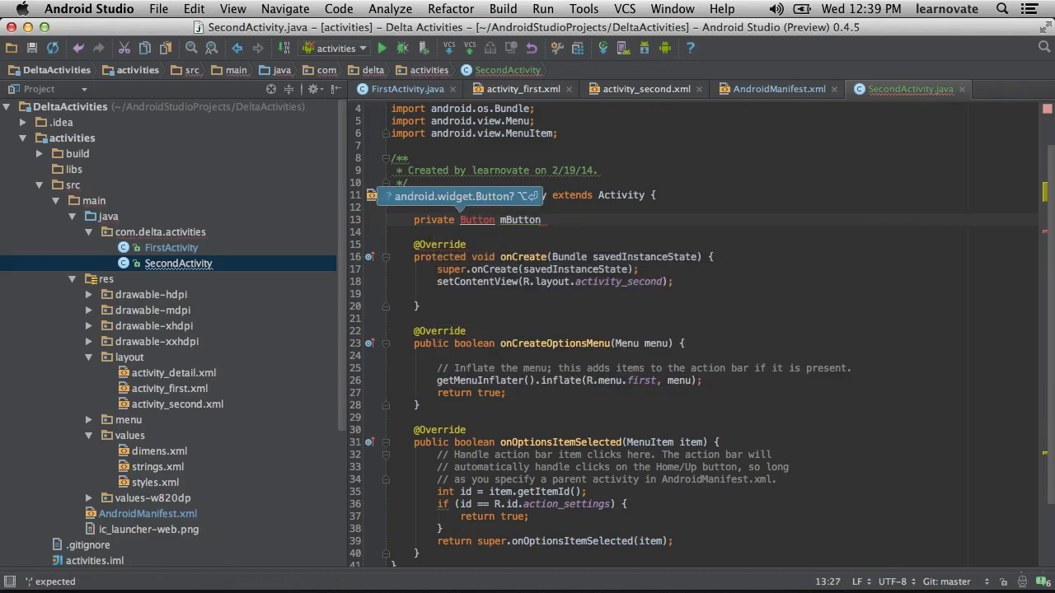
pyautogui.write('= null;')
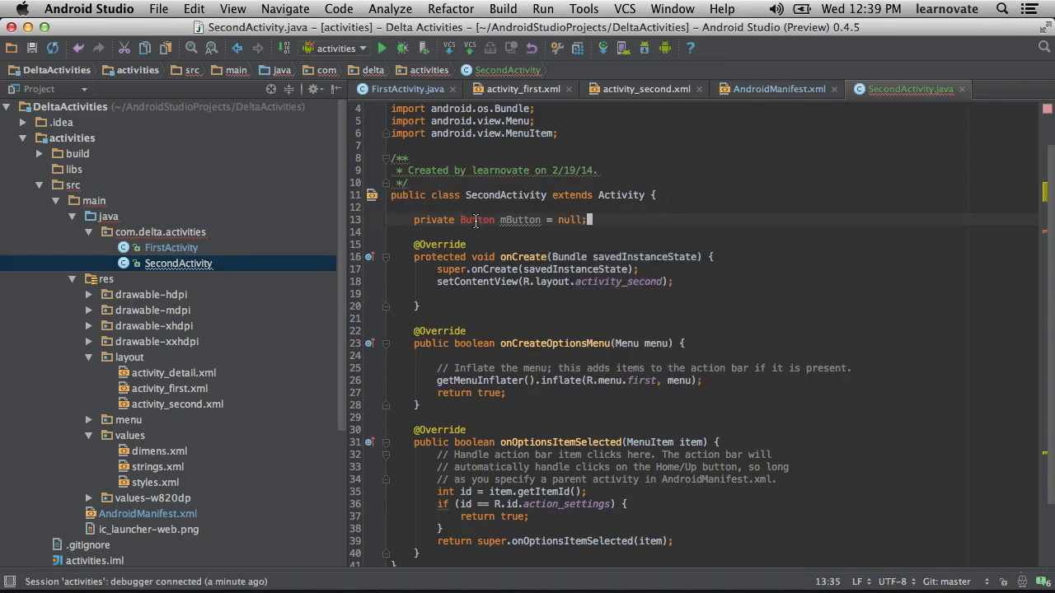
pyautogui.click(476, 219)
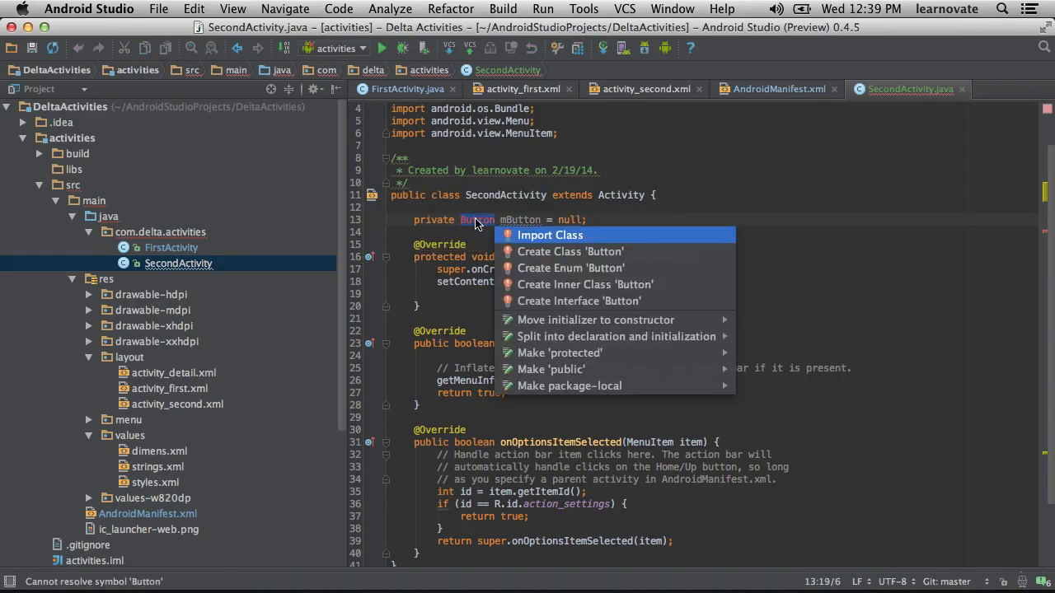
pyautogui.click(549, 234)
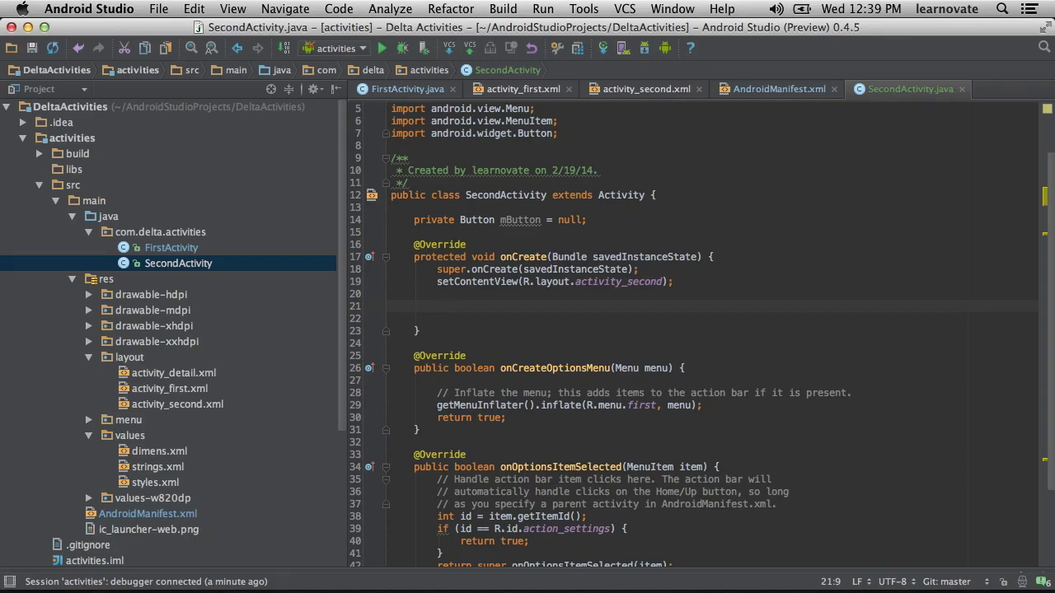
# In onCreate assign mButton = (Button) findViewById(R.id.goFirstActivity);.
pyautogui.write('m')
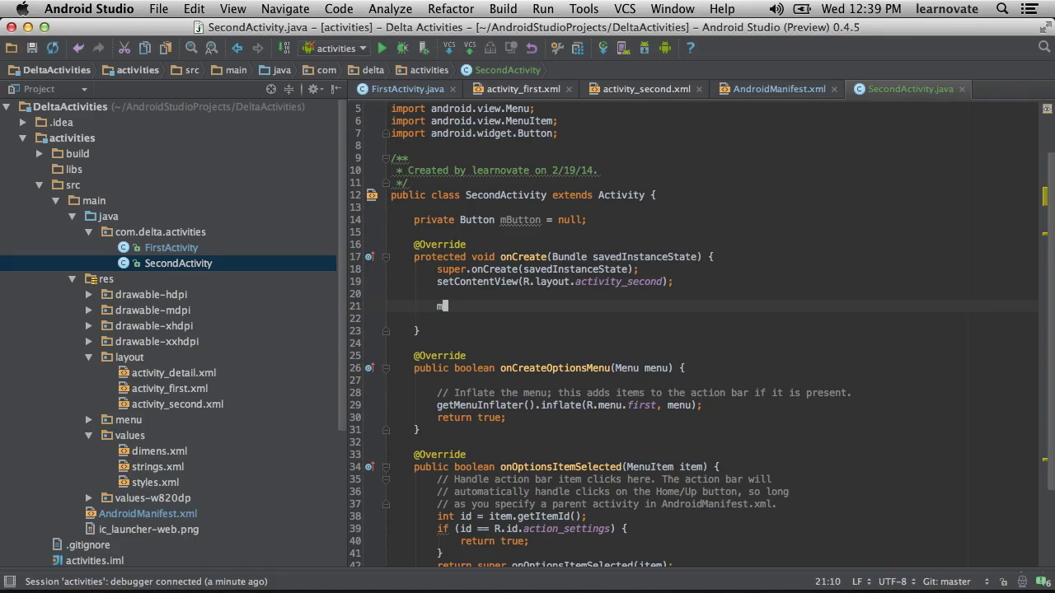
pyautogui.write('Button =')
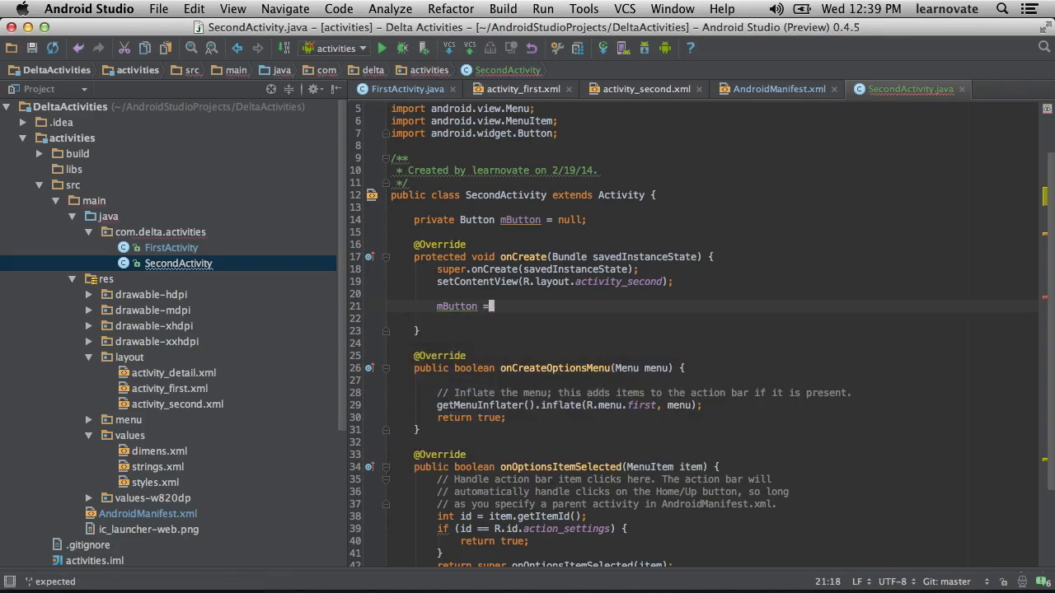
pyautogui.write('(Button)')
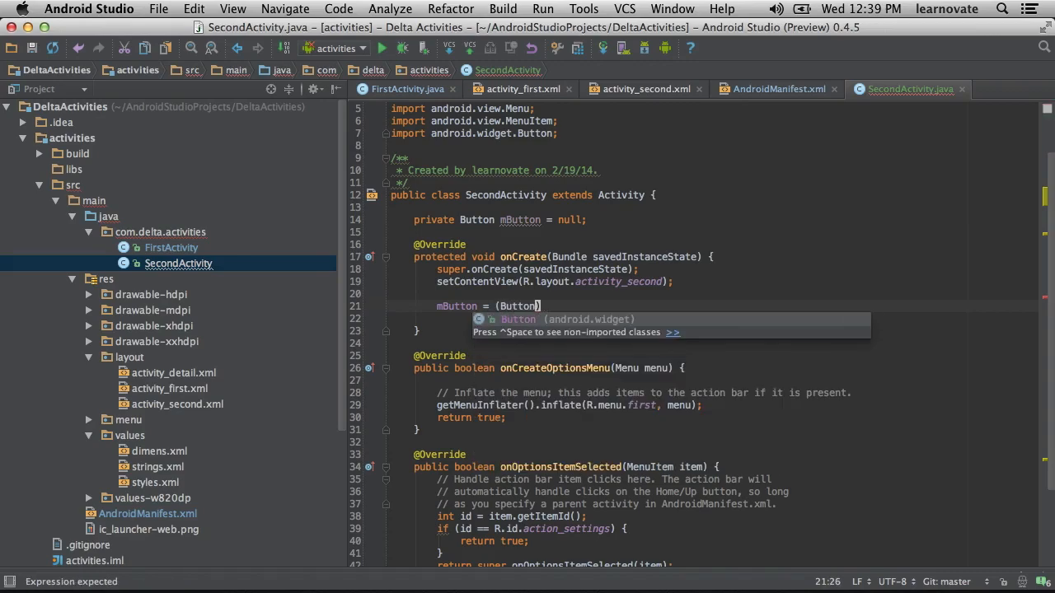
pyautogui.write('findViewById()')
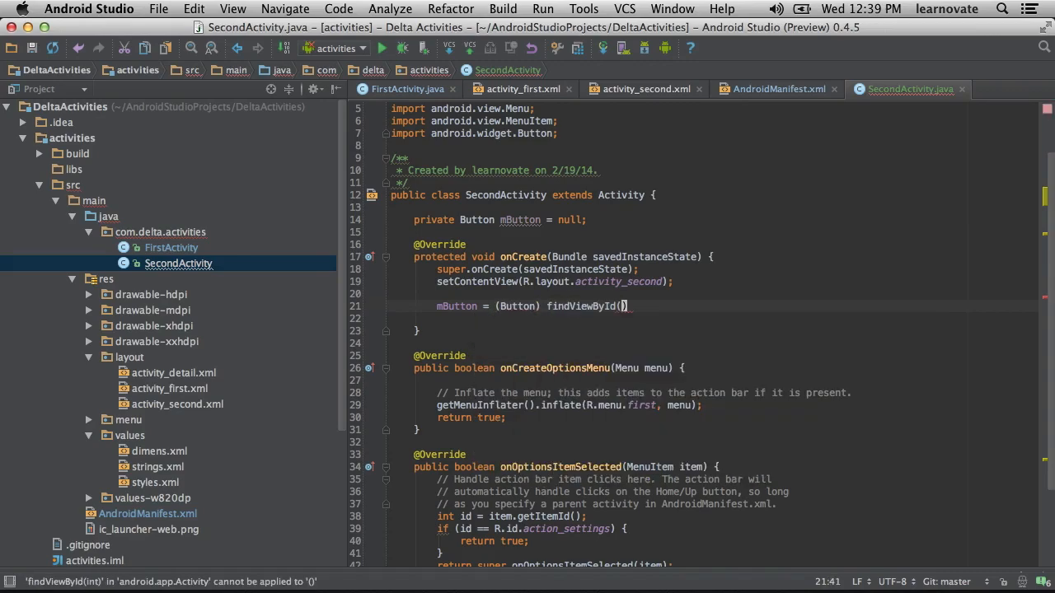
pyautogui.write('R.id.')
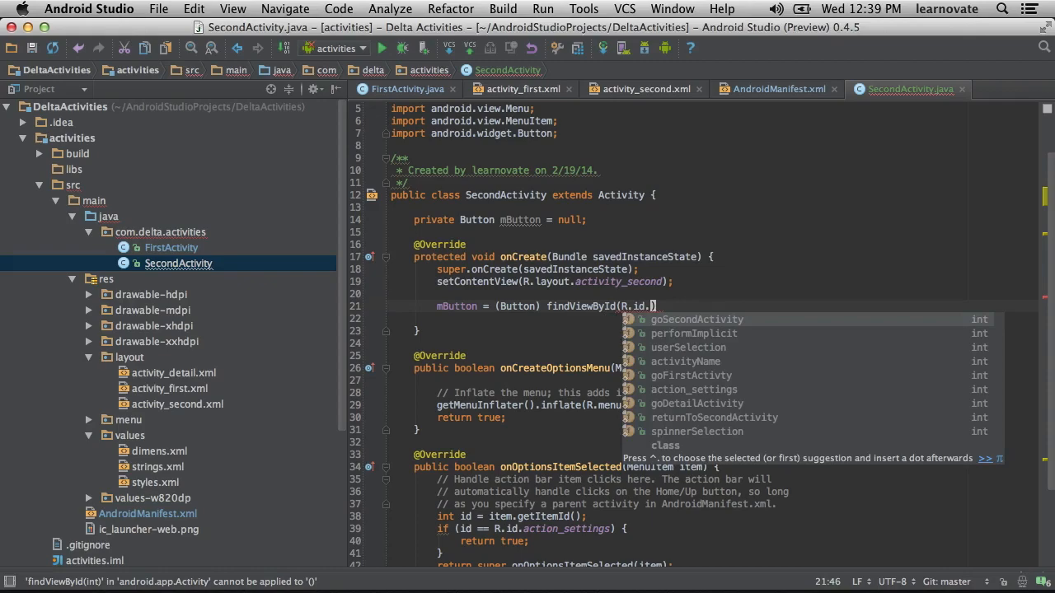
pyautogui.moveTo(725, 374)
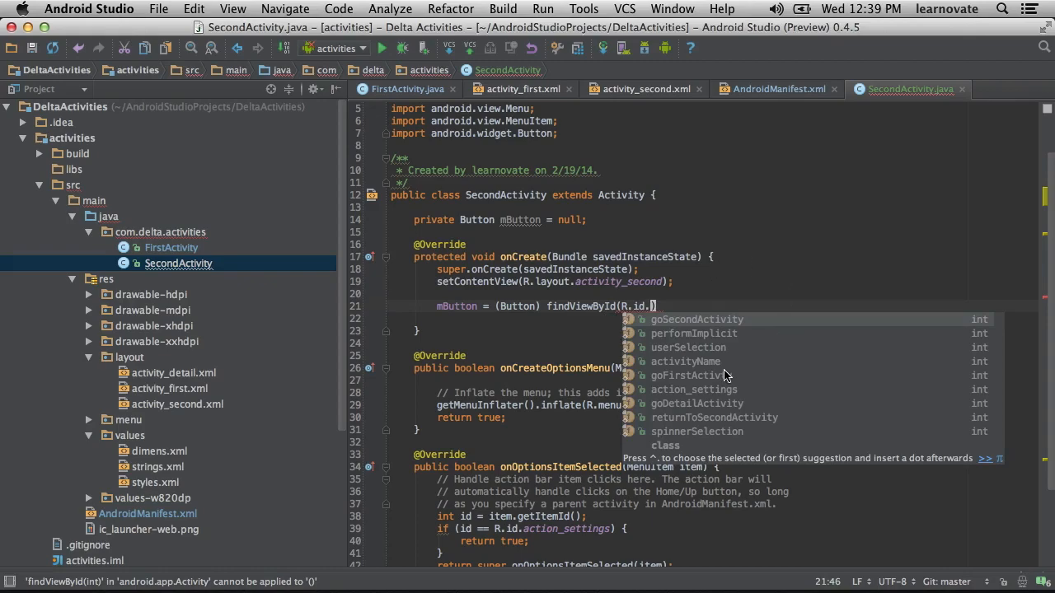
pyautogui.moveTo(715, 377)
pyautogui.write('goFirstActivty')
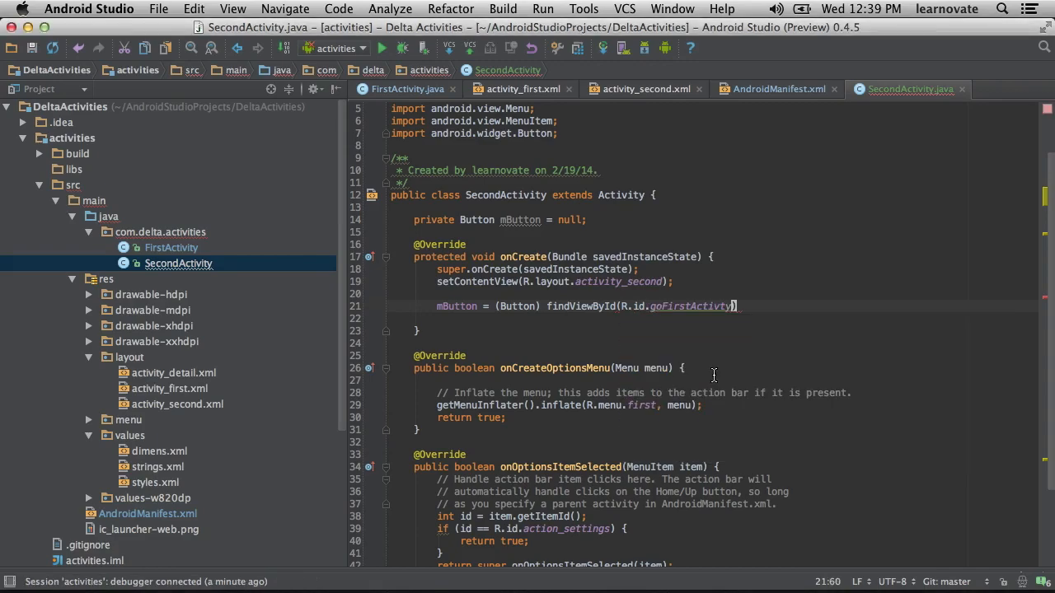
pyautogui.write(';')
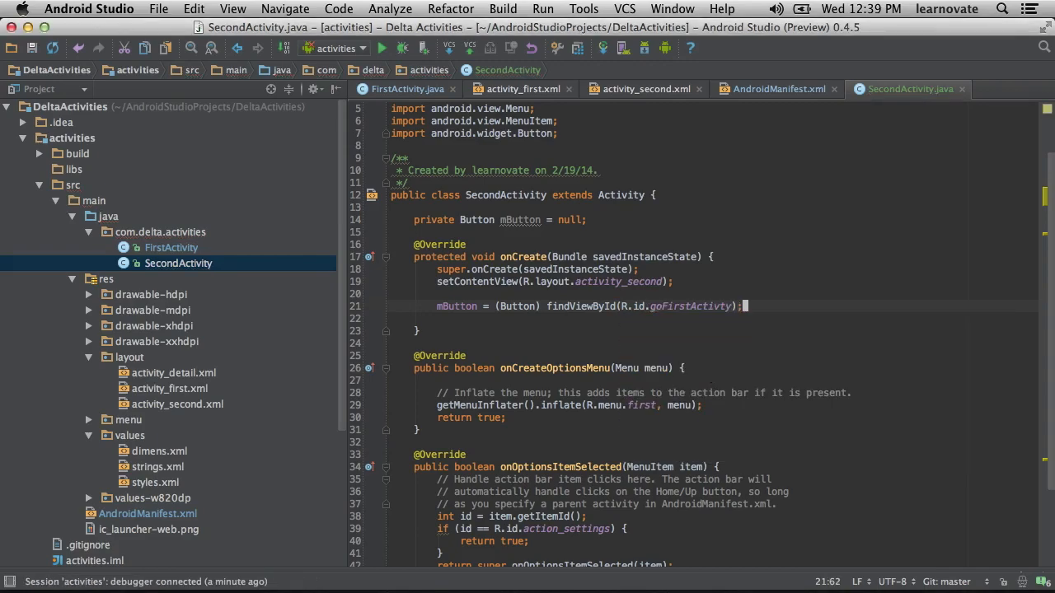
pyautogui.press('Return')
pyautogui.write('mButton.')
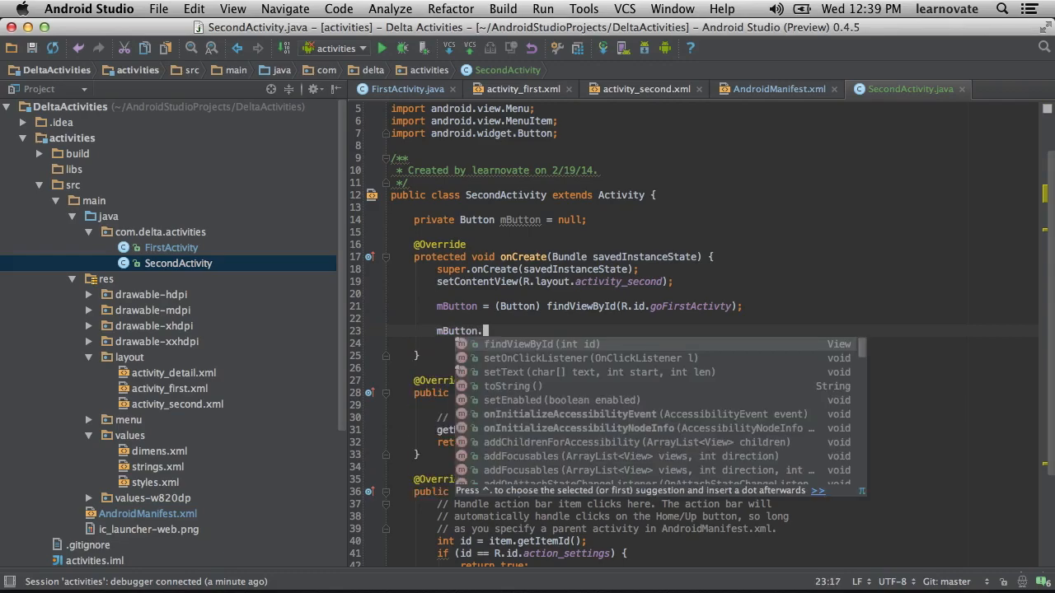
# Add setOnClickListener with a new OnClickListener whose onClick creates an Intent from view.getContext().
pyautogui.write('setOnClickListener();')
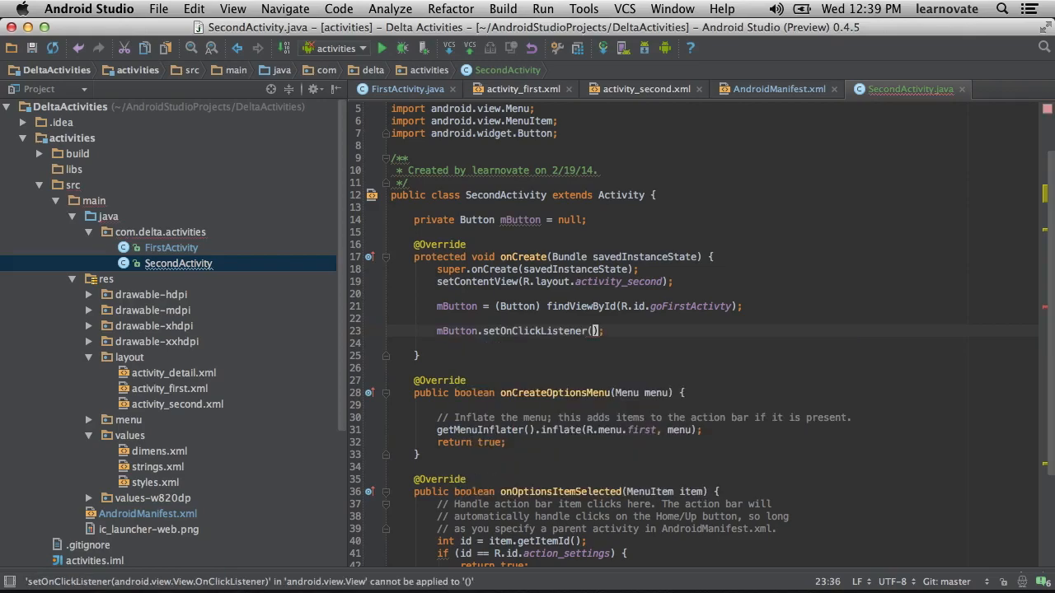
pyautogui.write('new On')
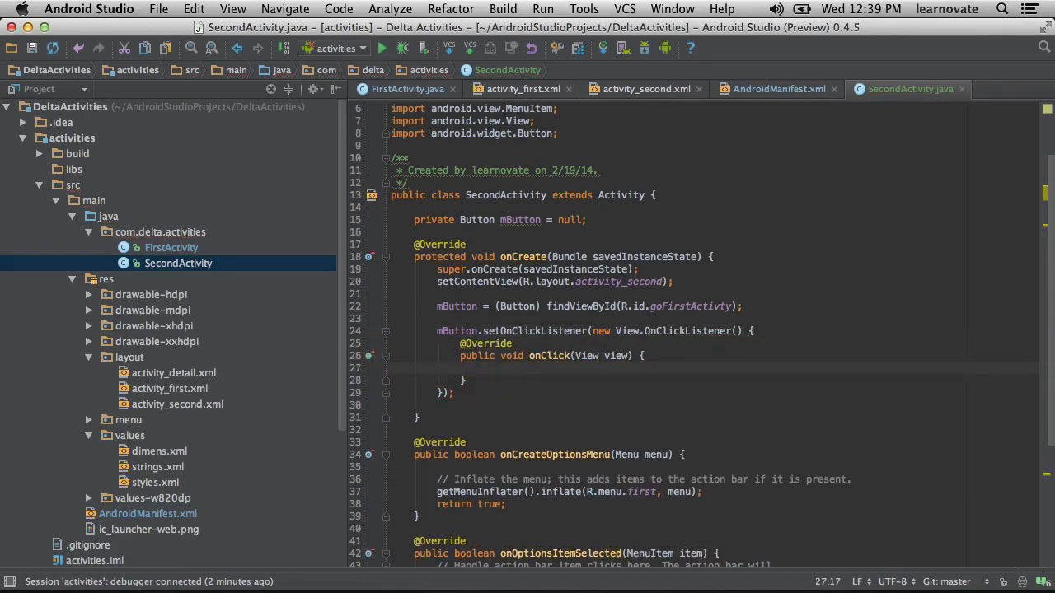
pyautogui.write('Intent i')
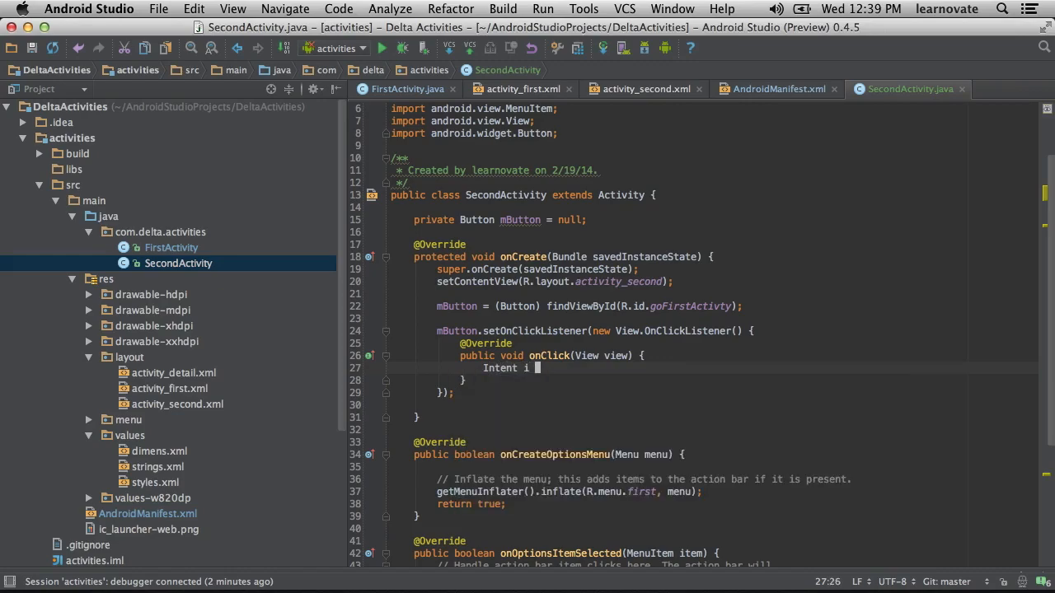
pyautogui.write('= new I')
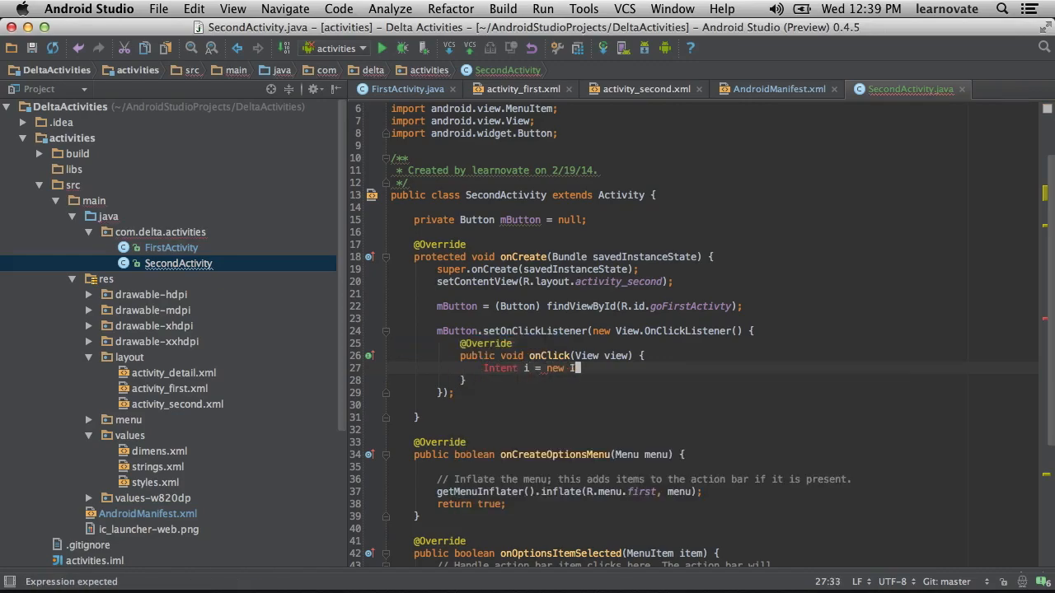
pyautogui.write('ntent(')
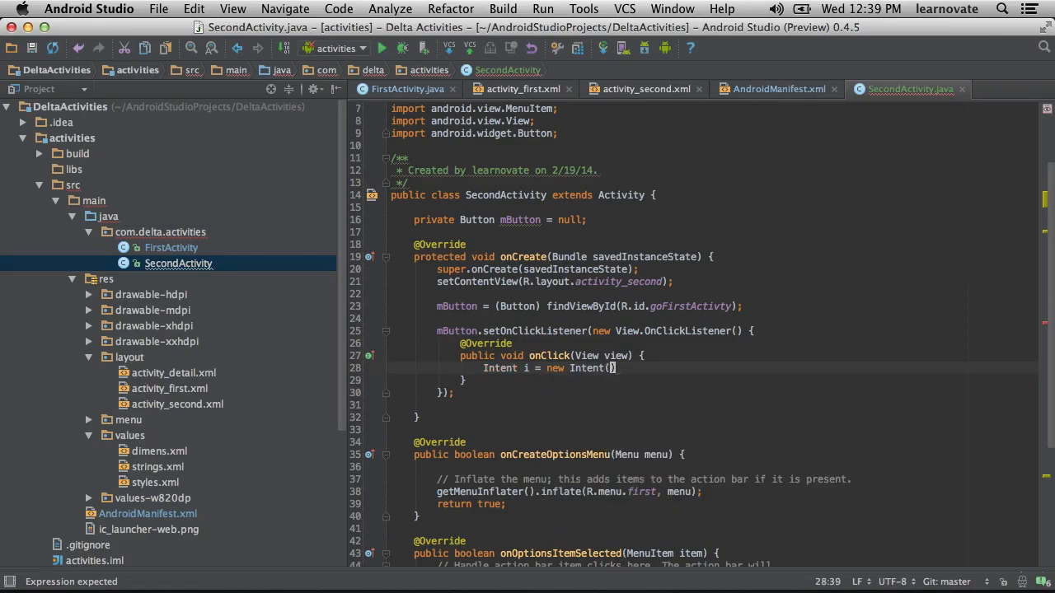
pyautogui.write('(')
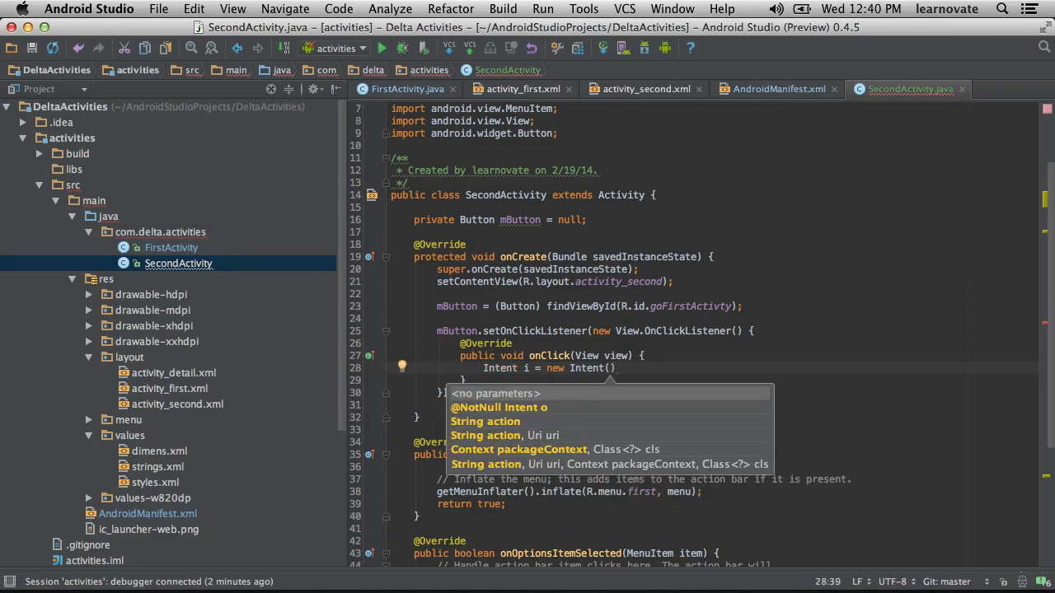
pyautogui.write('view.getContext(')
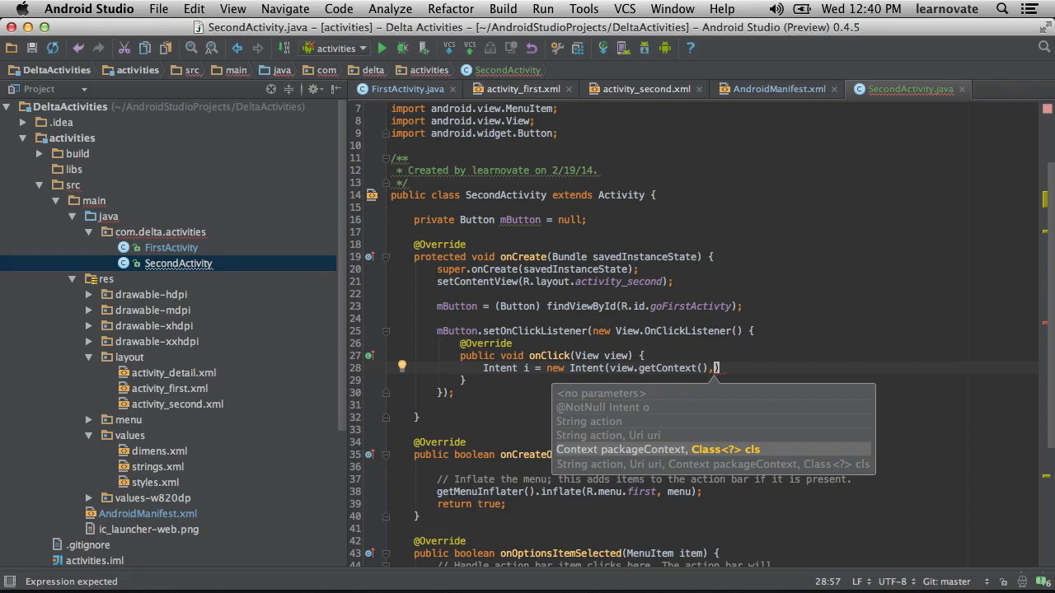
pyautogui.moveTo(196, 250)
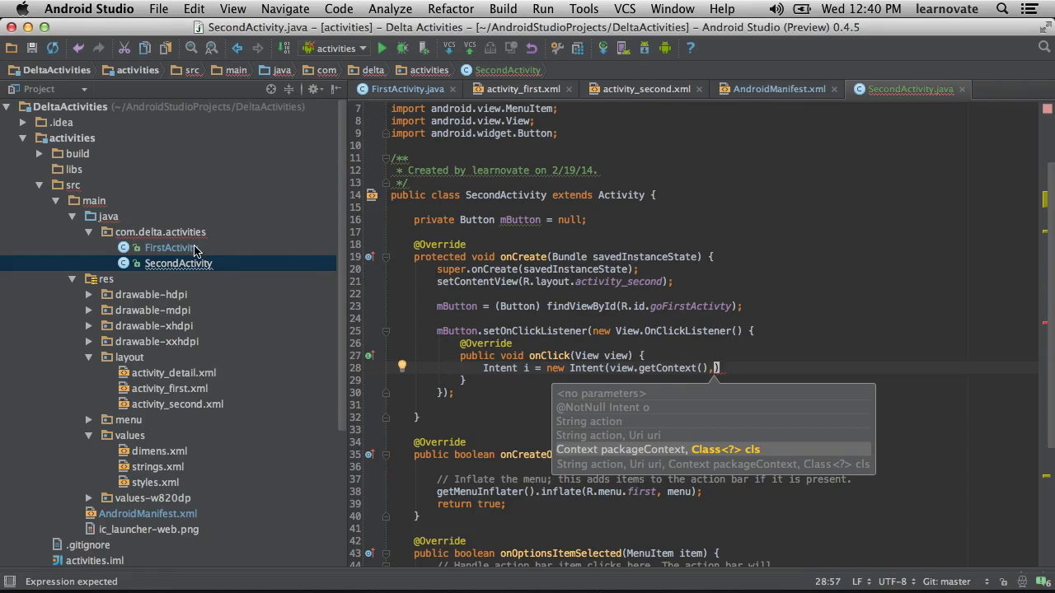
# Target the Intent at FirstActivity.class and call startActivity(i).
pyautogui.write('FirstActivity.clas')
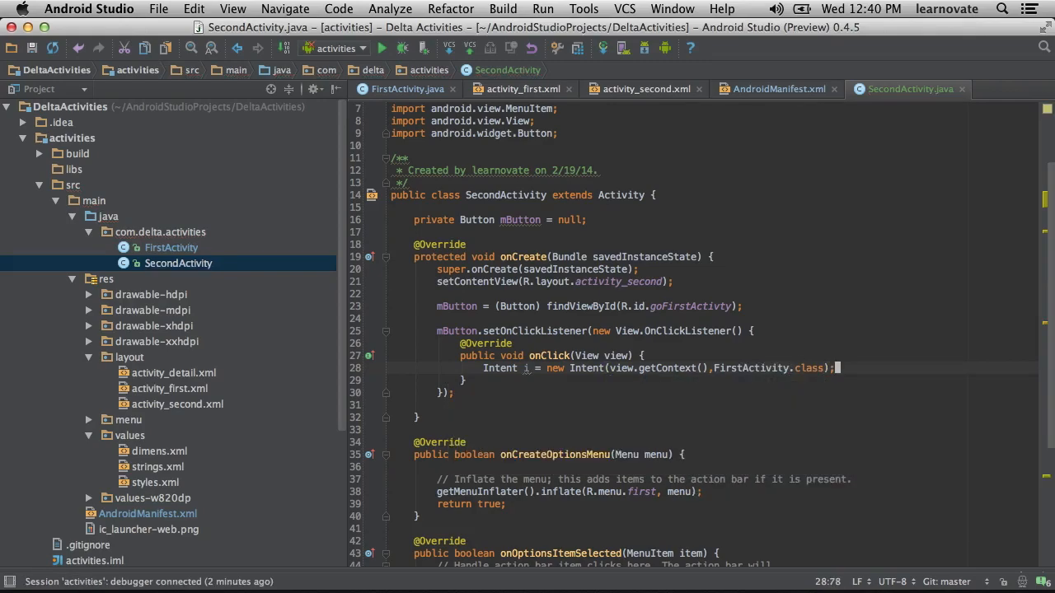
pyautogui.write('startActivity(i);')
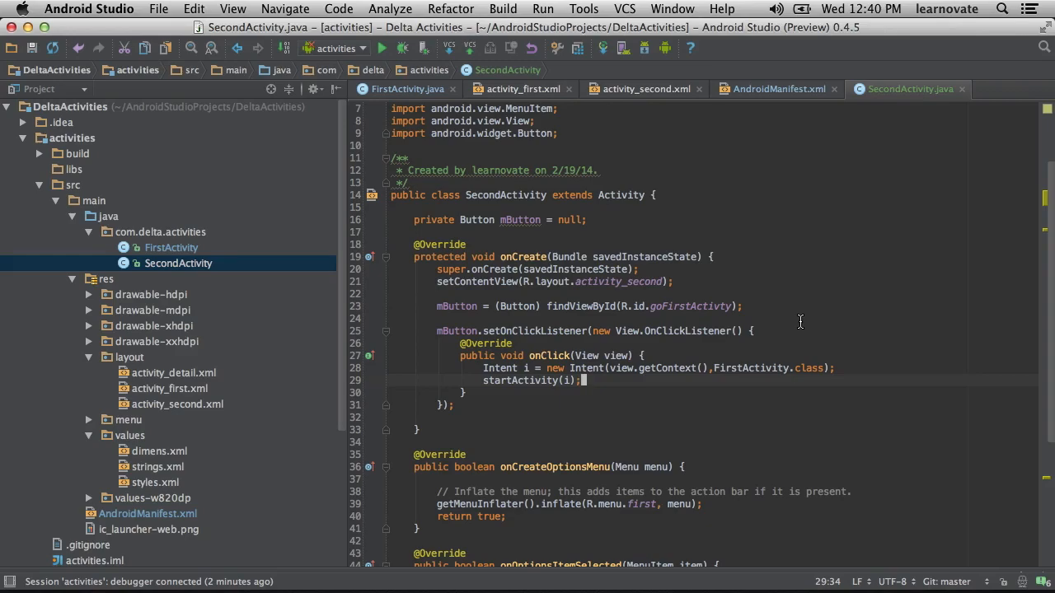
# Run the app on the Genymotion Custom Phone chosen in the device dialog.
pyautogui.click(402, 46)
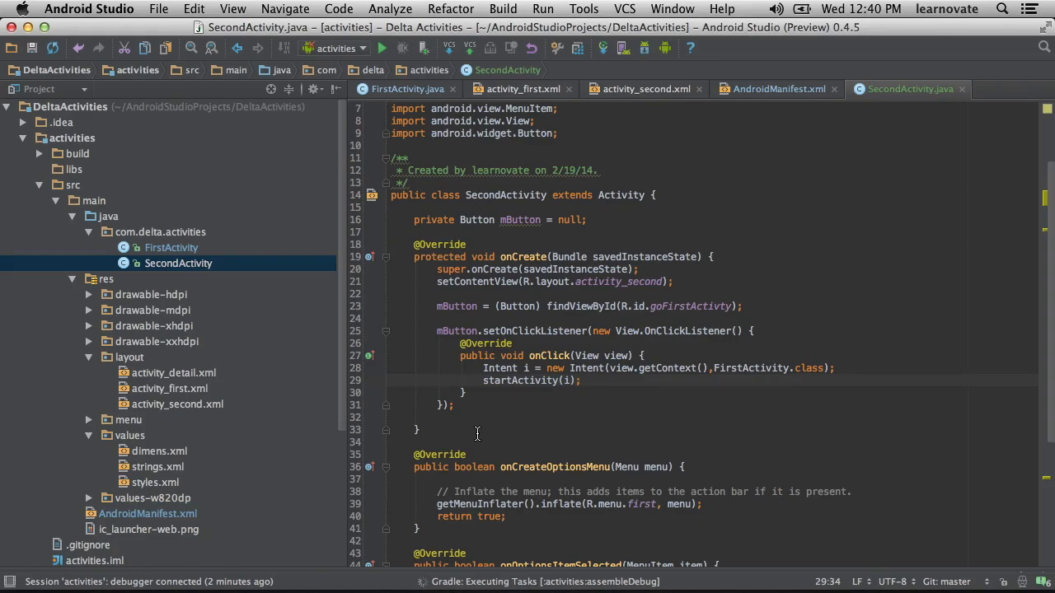
pyautogui.click(382, 46)
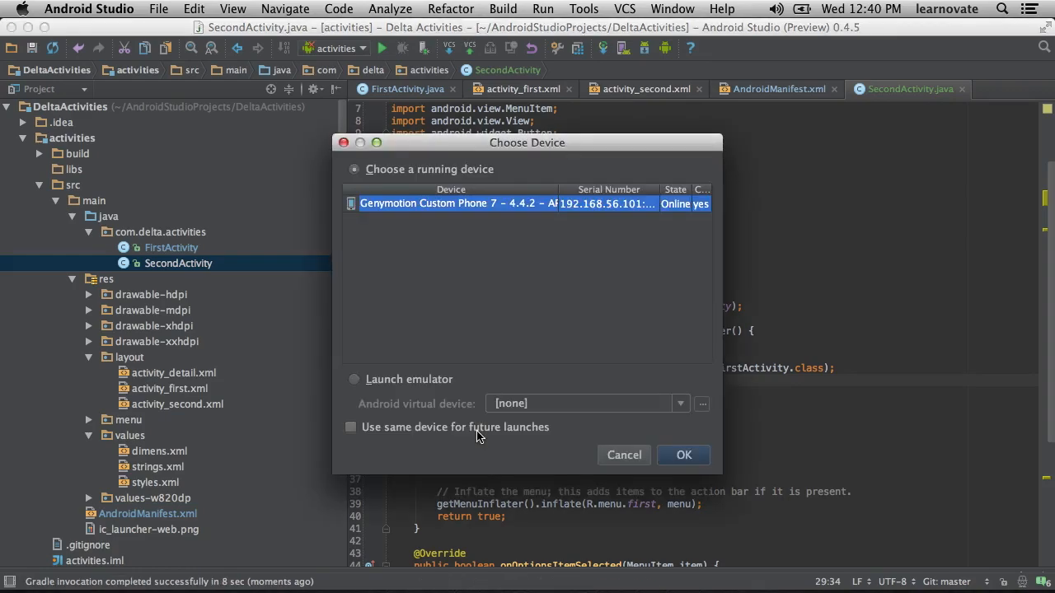
pyautogui.moveTo(669, 458)
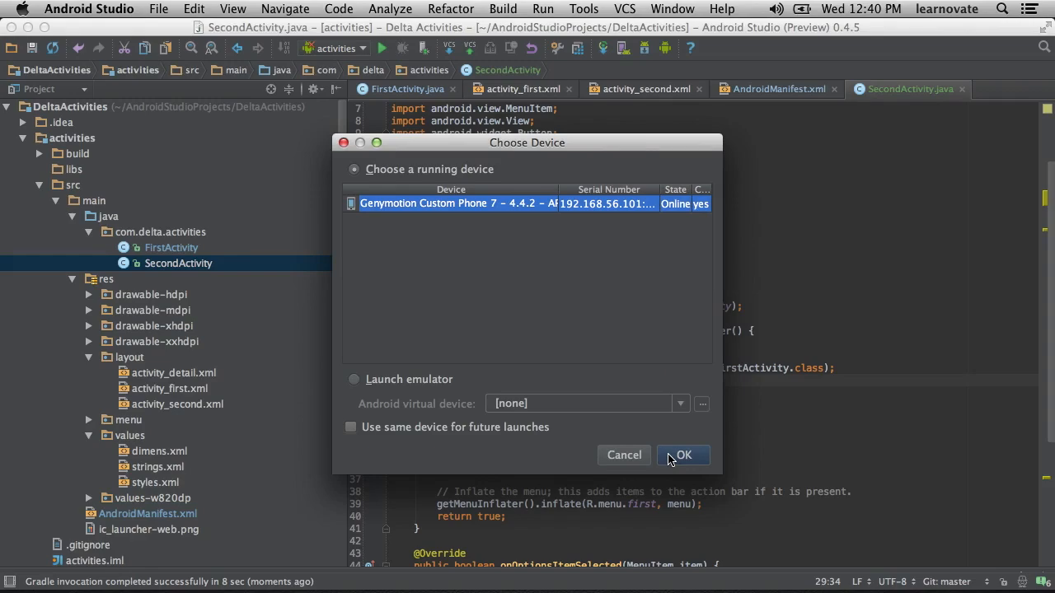
pyautogui.click(682, 455)
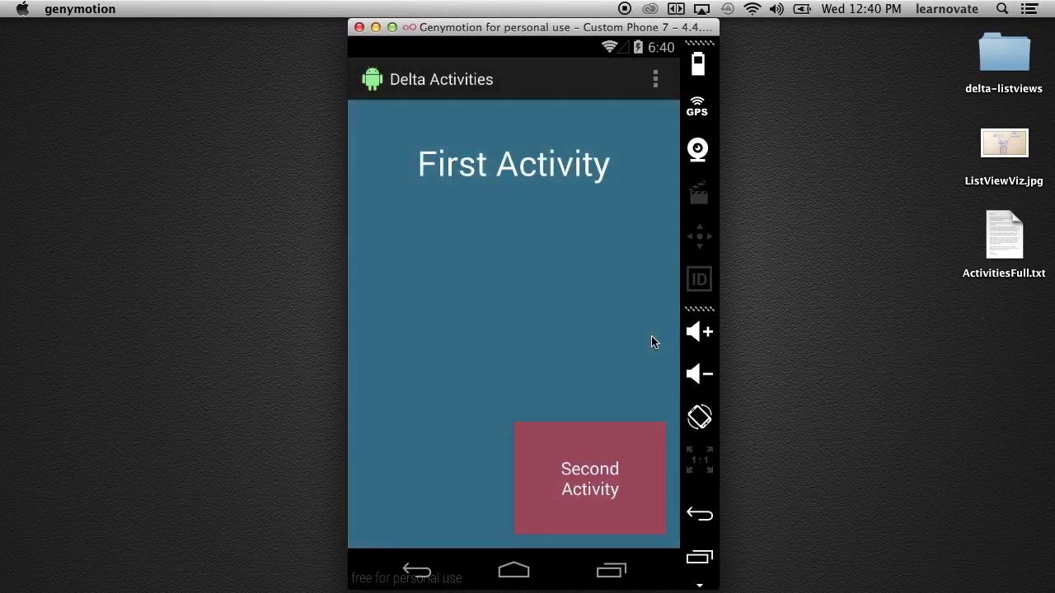
pyautogui.click(590, 478)
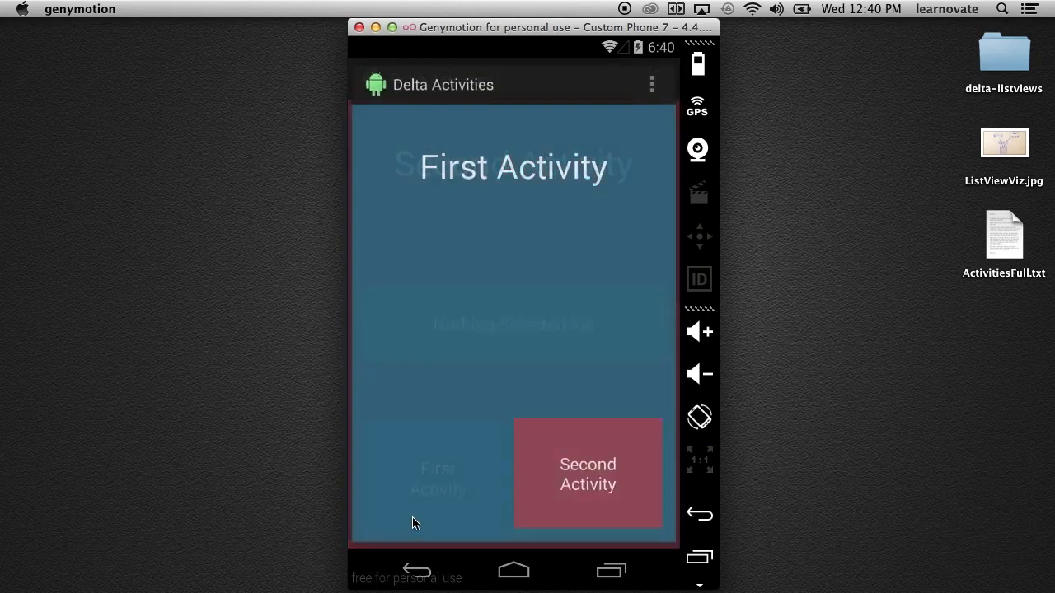
pyautogui.click(586, 474)
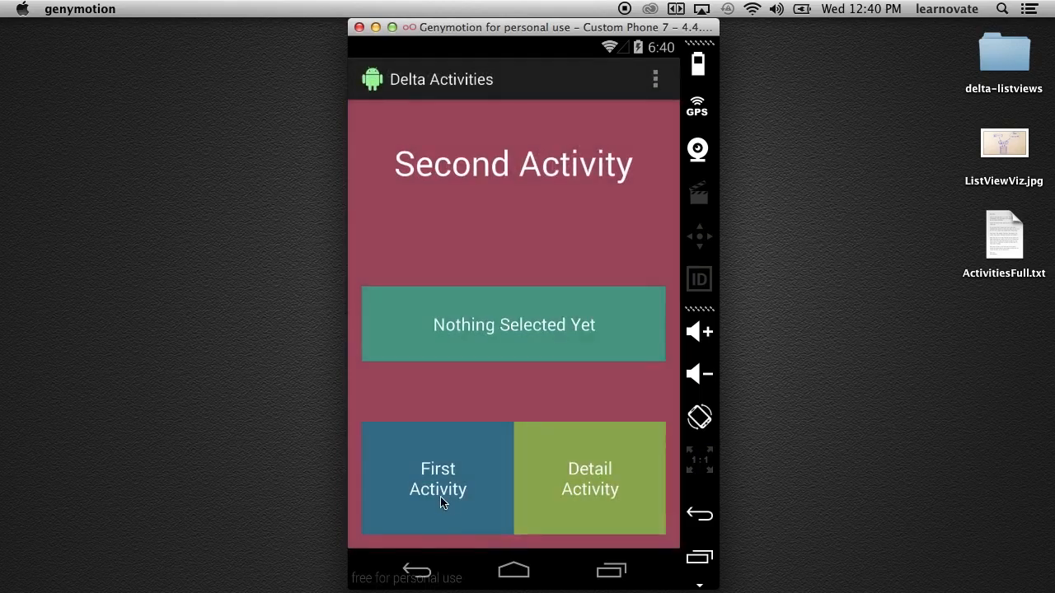
pyautogui.moveTo(553, 507)
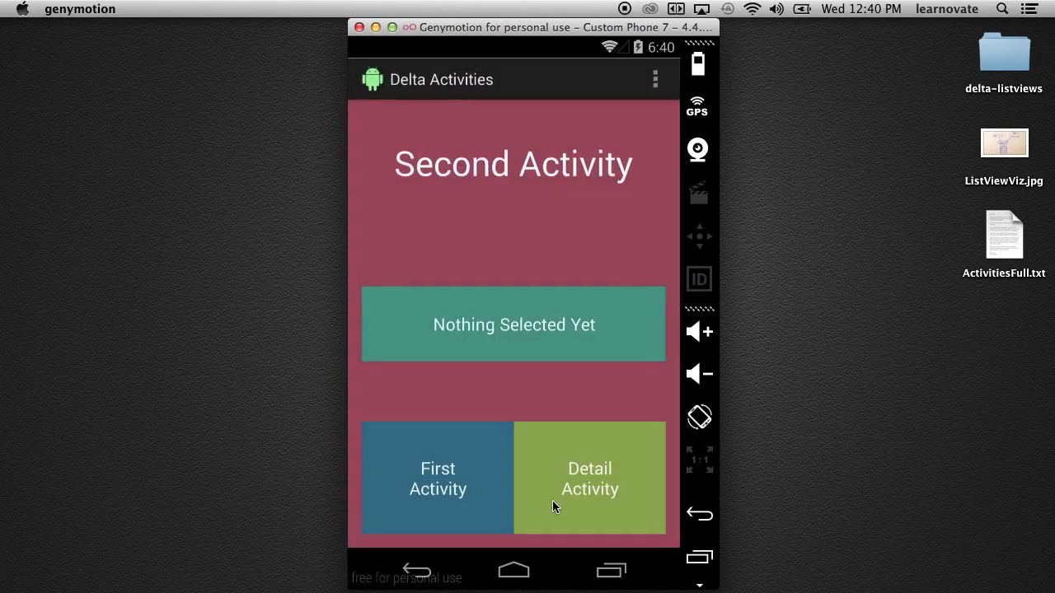
pyautogui.click(438, 478)
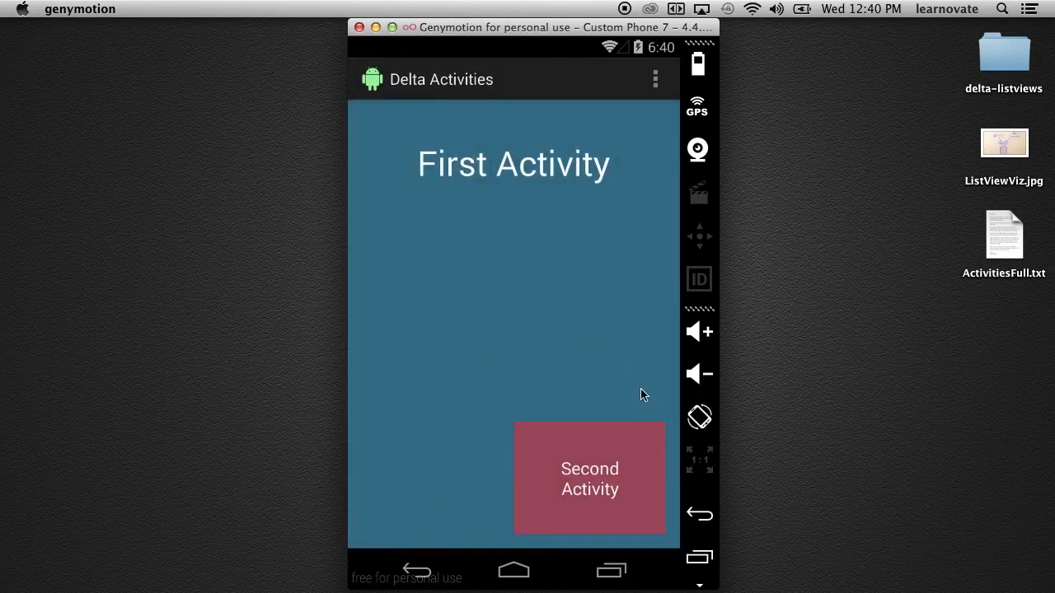
pyautogui.moveTo(653, 511)
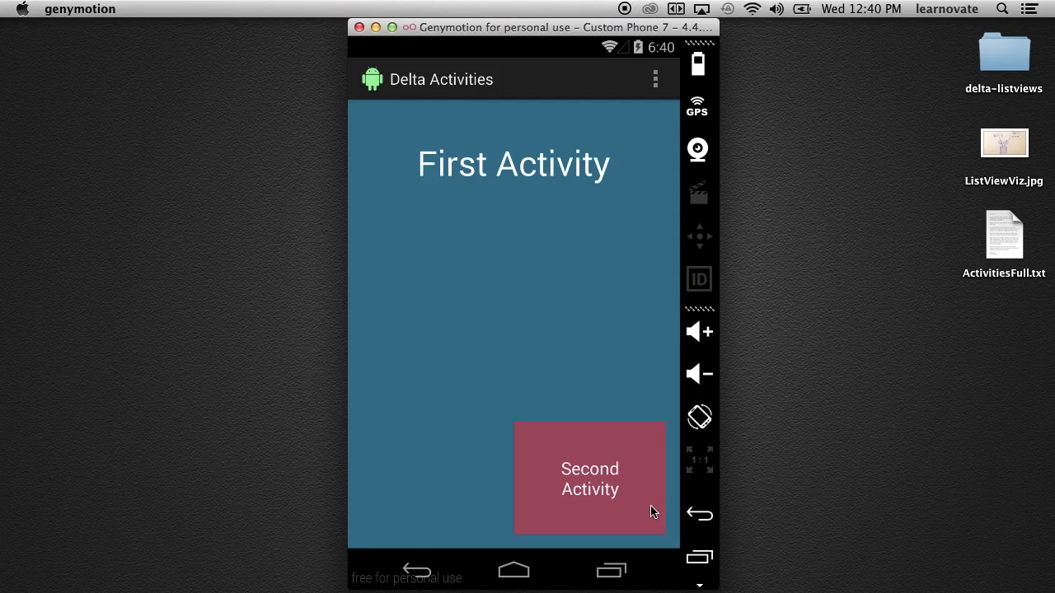
pyautogui.click(590, 478)
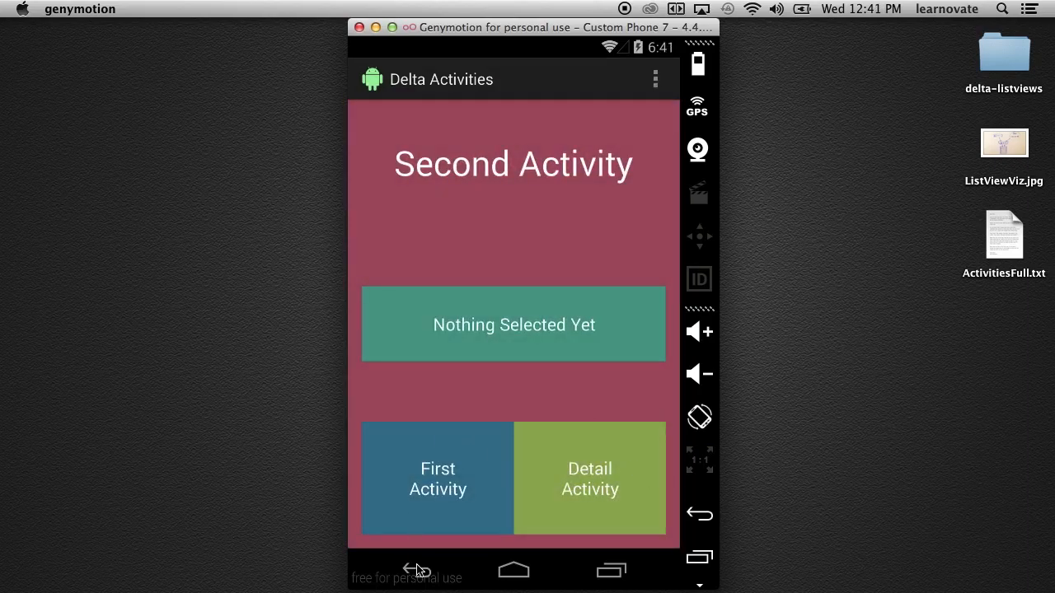
pyautogui.click(439, 478)
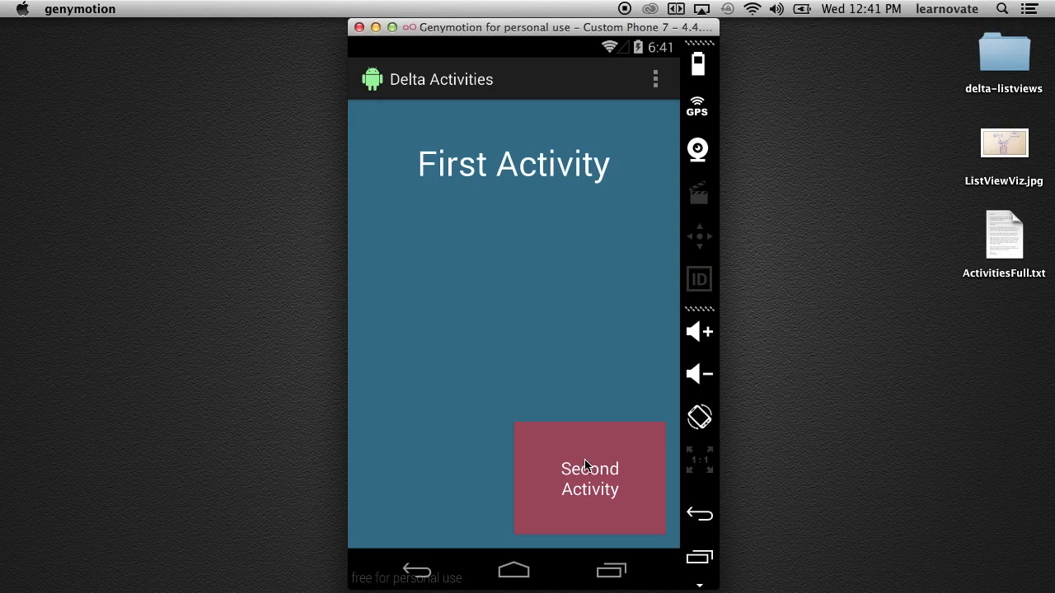
pyautogui.click(590, 478)
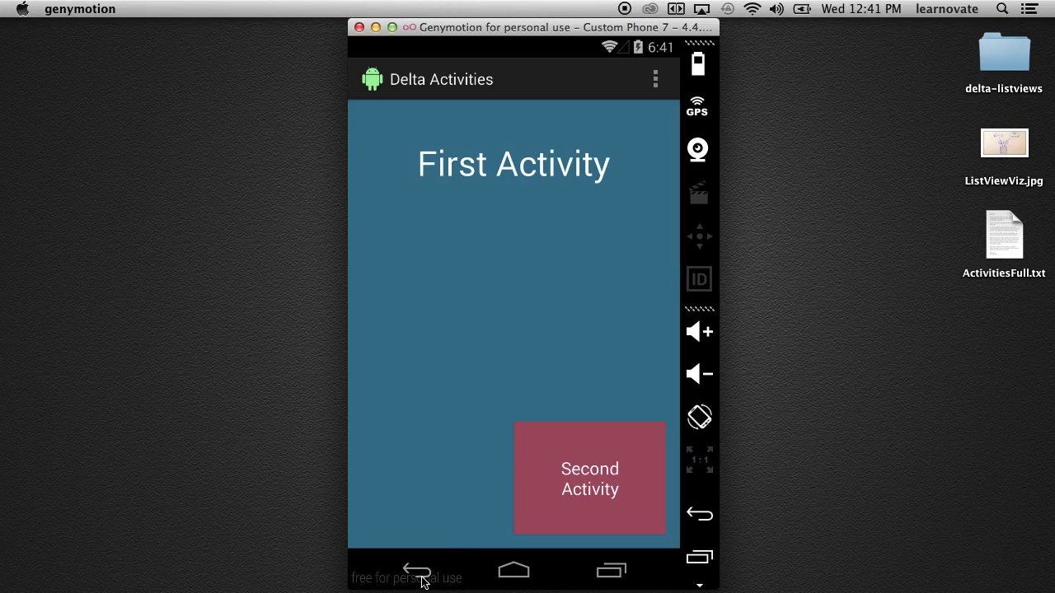
pyautogui.moveTo(627, 13)
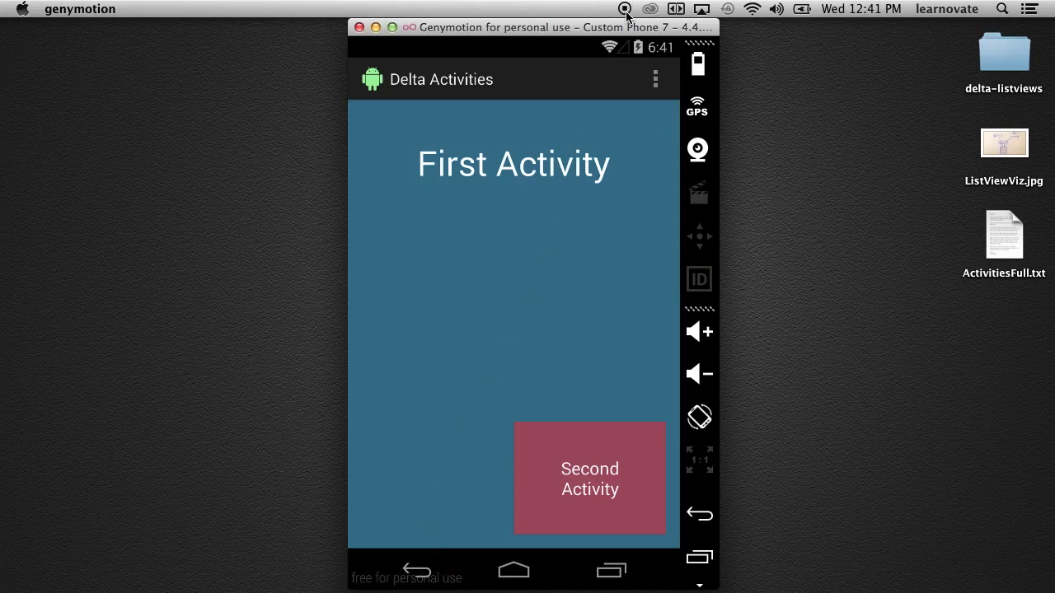